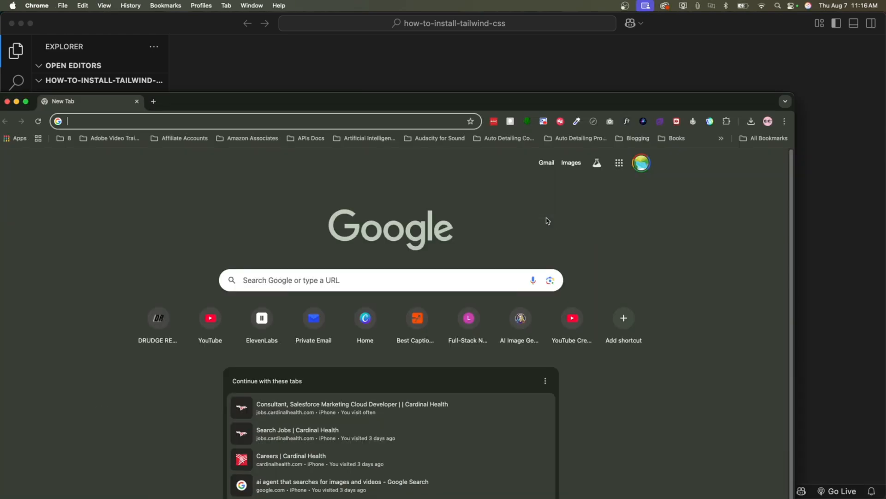
Step: Search Google for Node.js LTS and follow the official nodejs.org result
text(node)
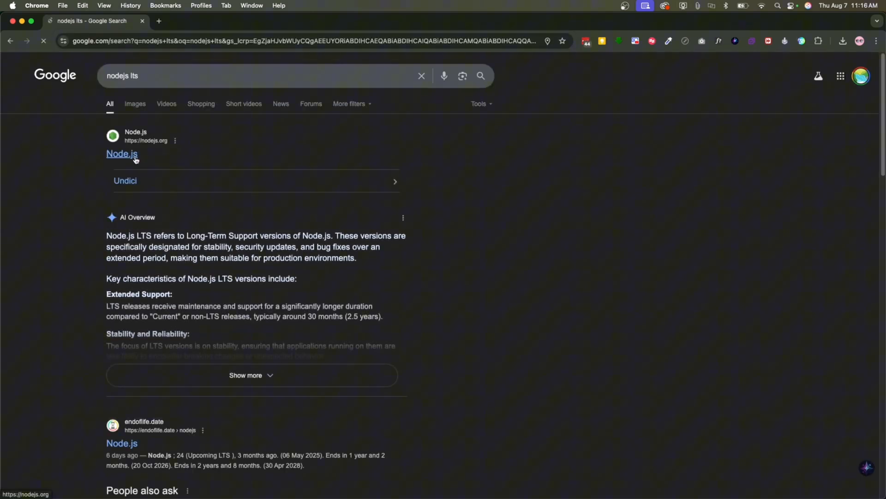
click(121, 154)
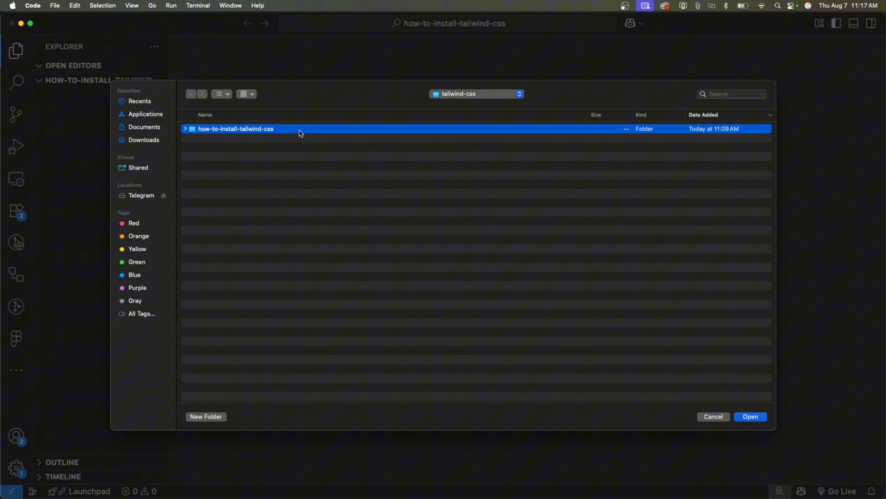
mouse_move(225, 134)
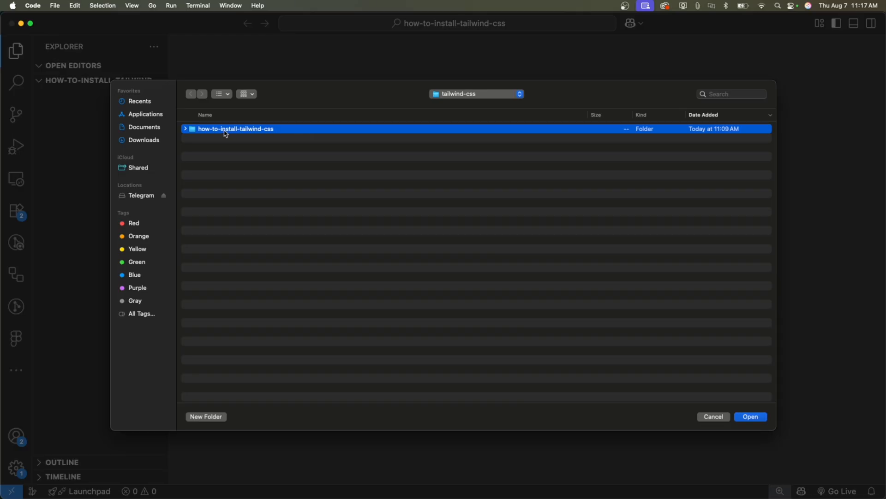
mouse_move(272, 131)
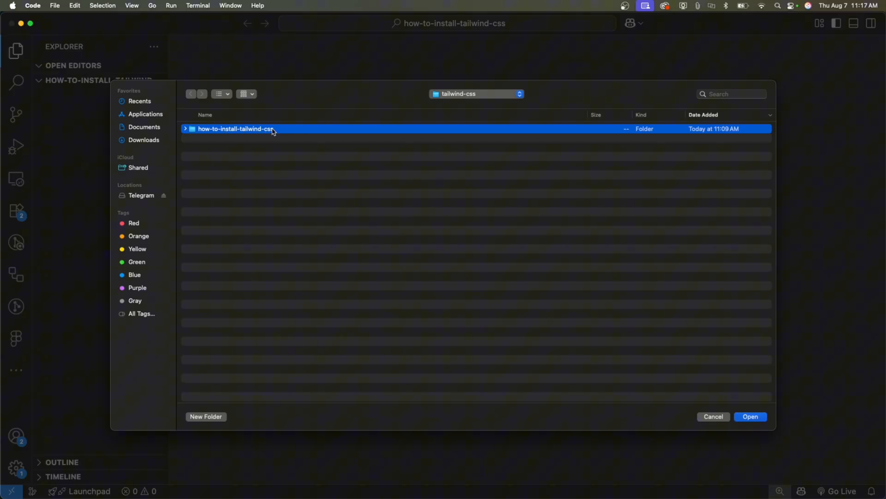
Step: Open the how-to-install-tailwind-css folder from the Open Folder dialog
click(751, 417)
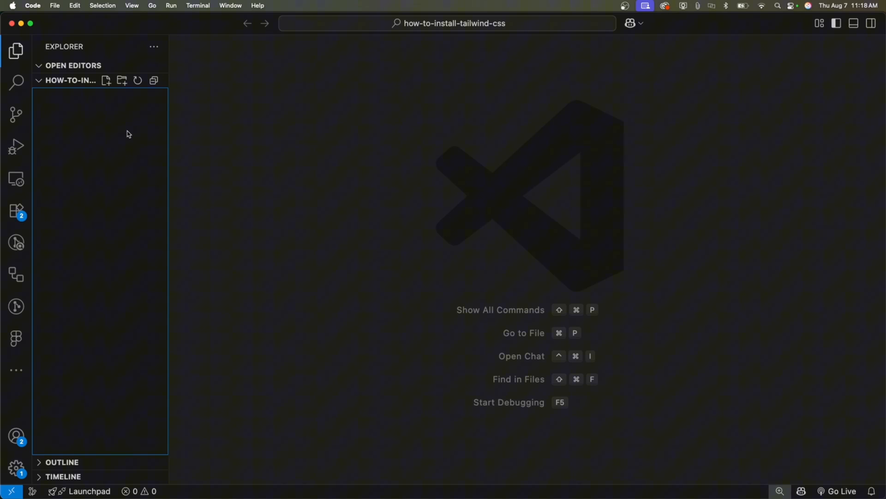
Step: Start a new terminal and run npm init -y to generate package.json
click(198, 6)
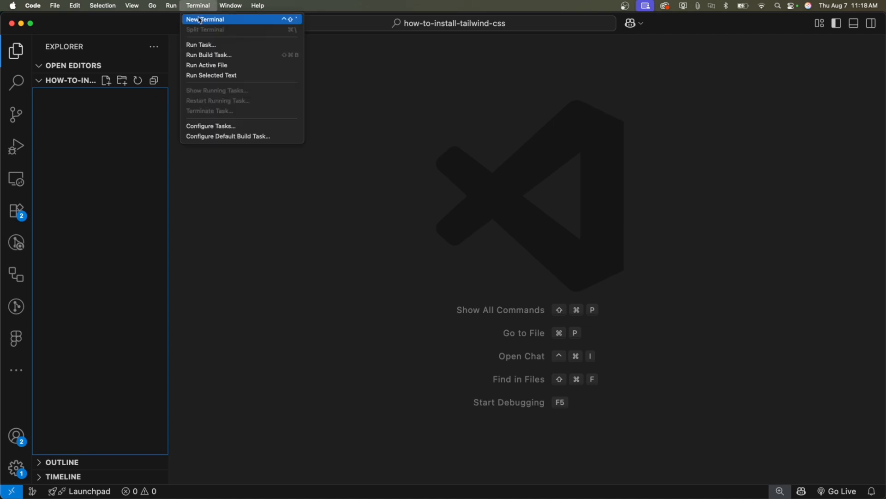
click(204, 19)
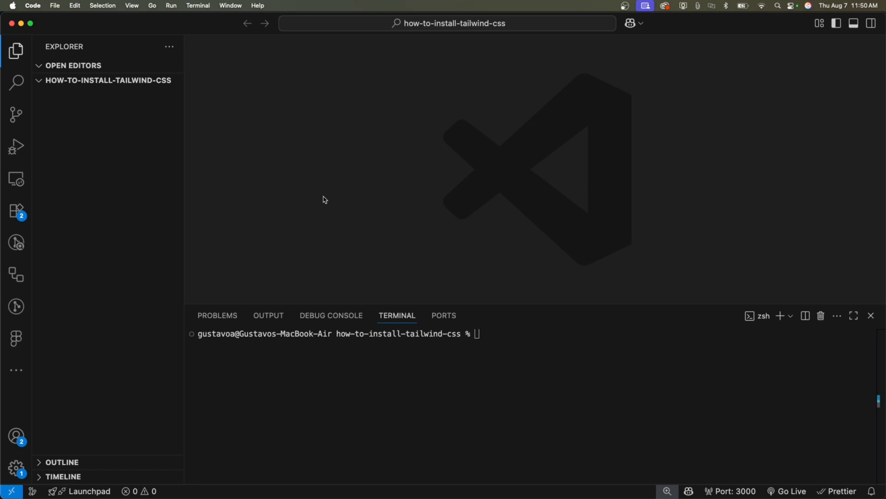
mouse_move(546, 377)
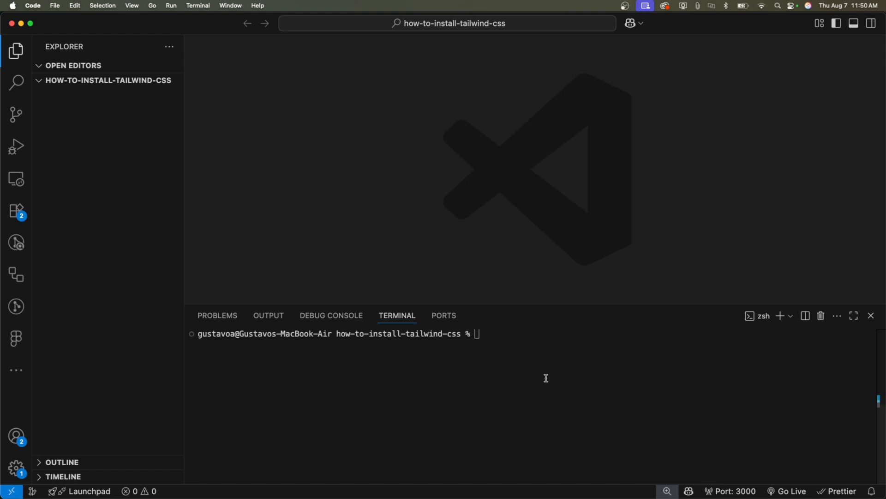
text(npm ii)
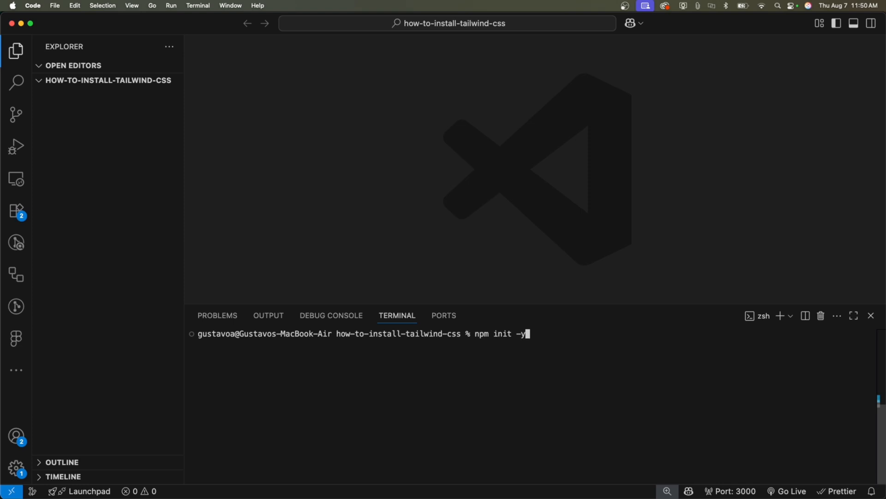
key(Enter)
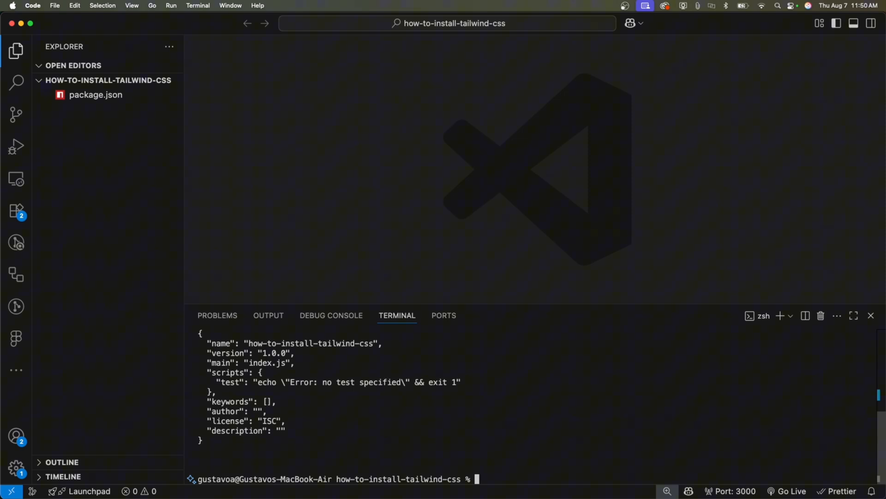
mouse_move(564, 357)
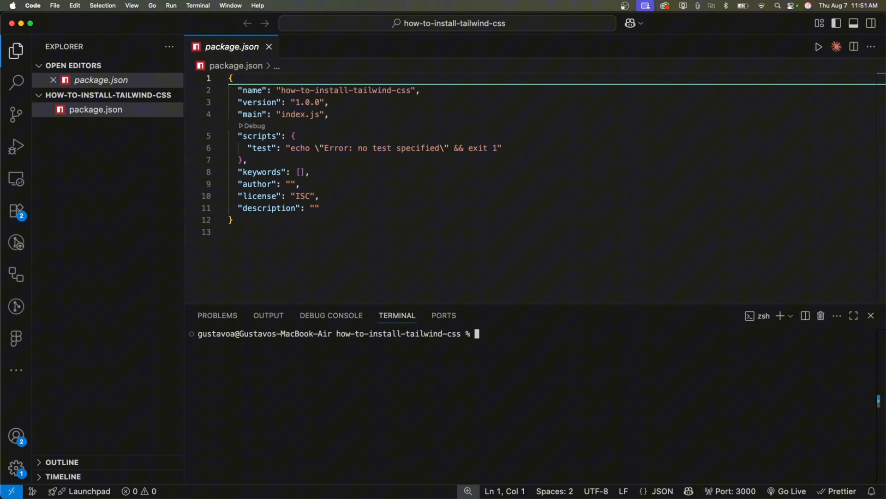
mouse_move(684, 405)
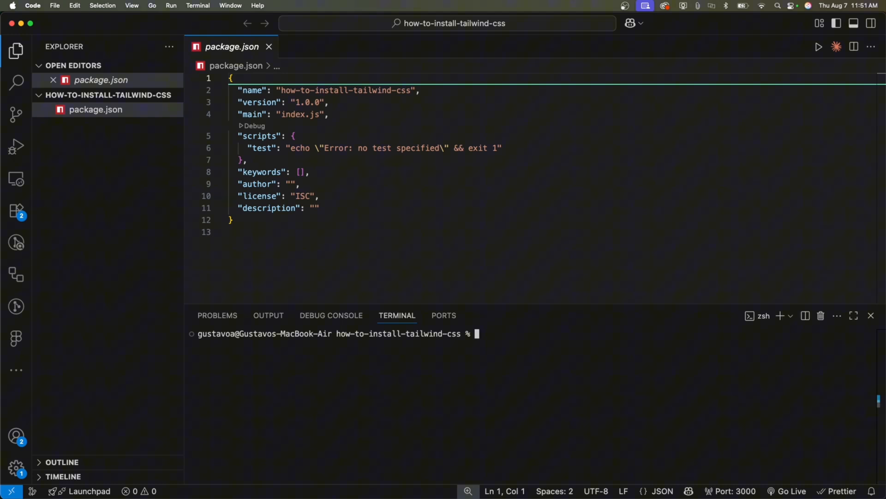
text(n)
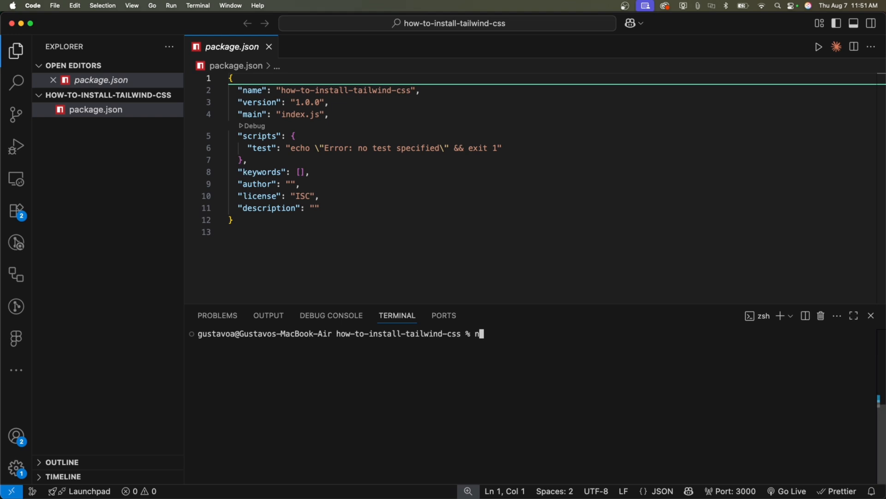
text(pm insta)
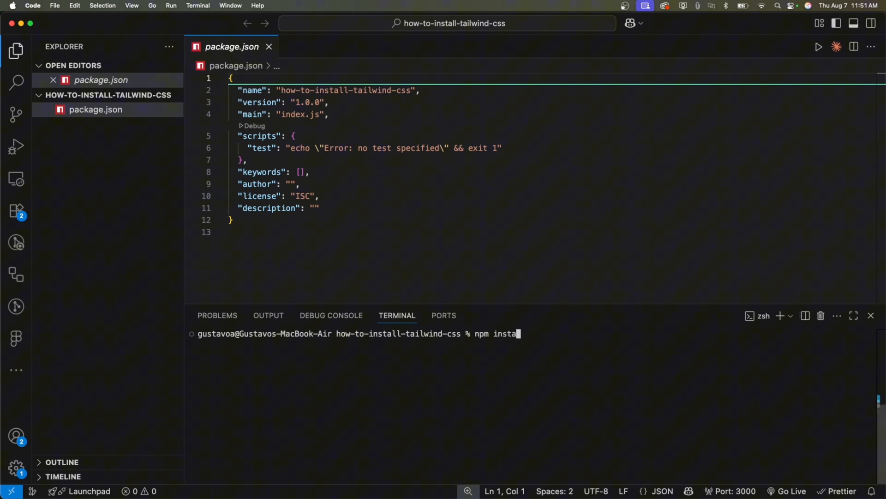
text(ll)
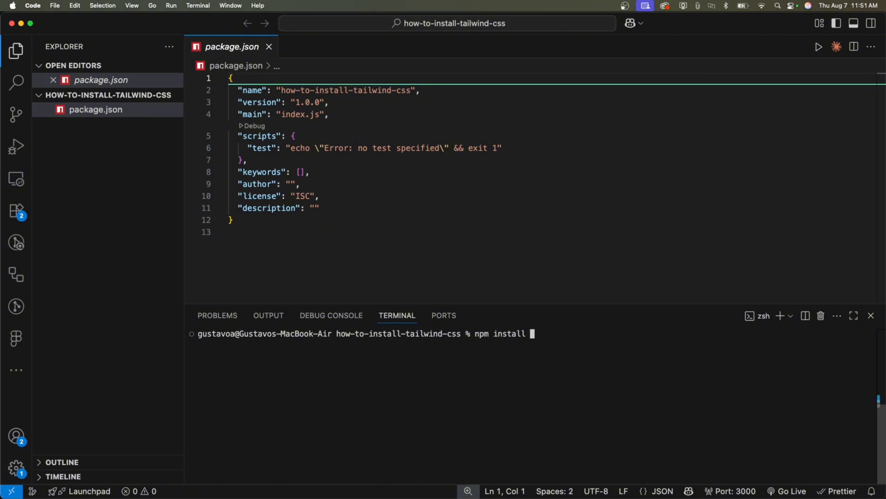
text(tailwindcss)
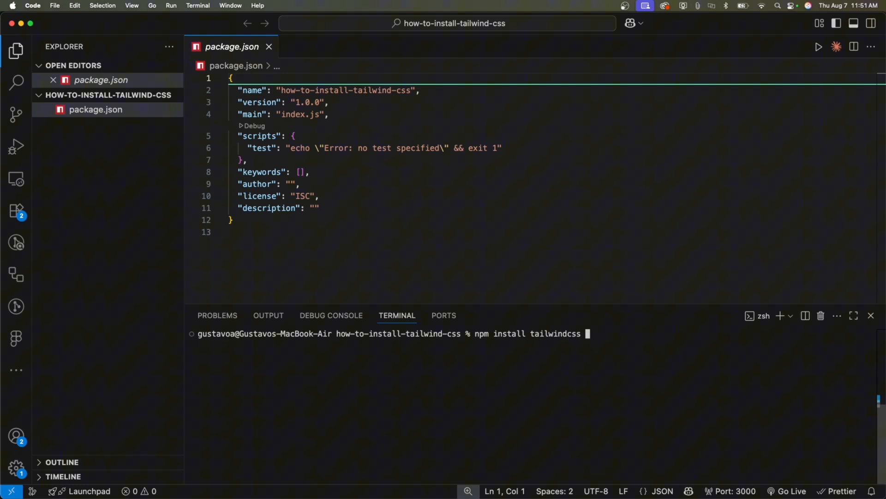
text(postcss)
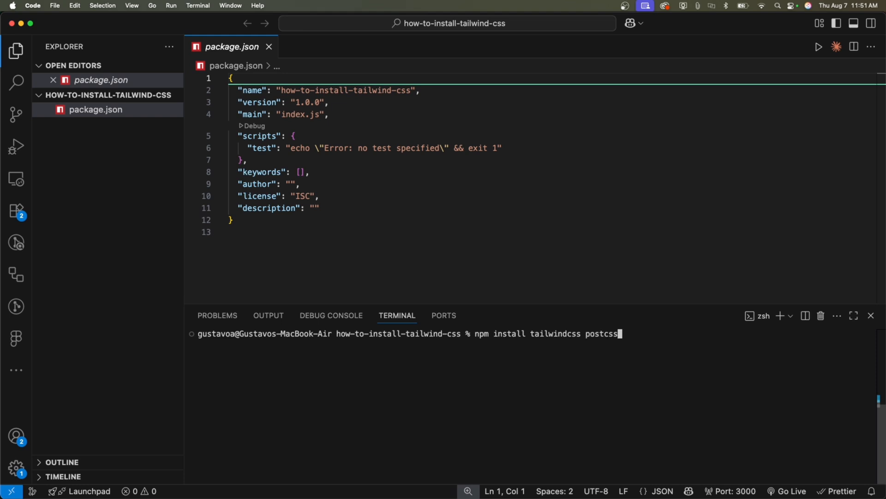
text(@ta)
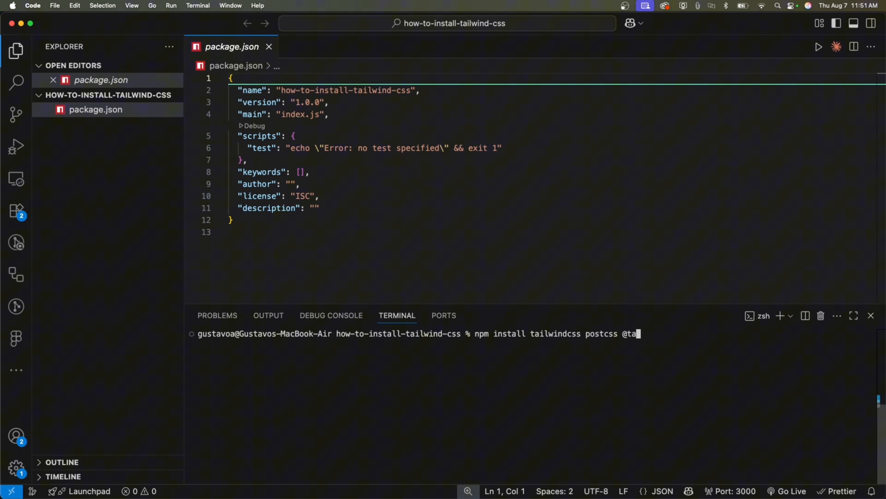
text(ilwind)
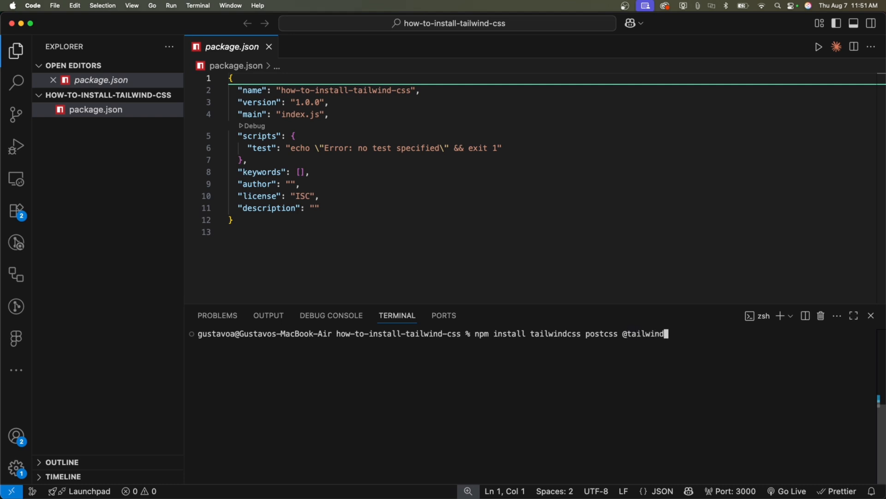
text(css)
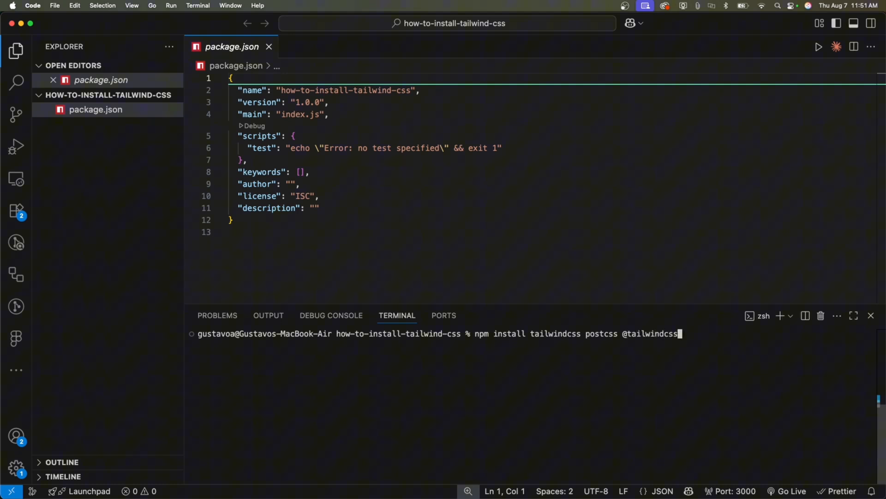
text(/p)
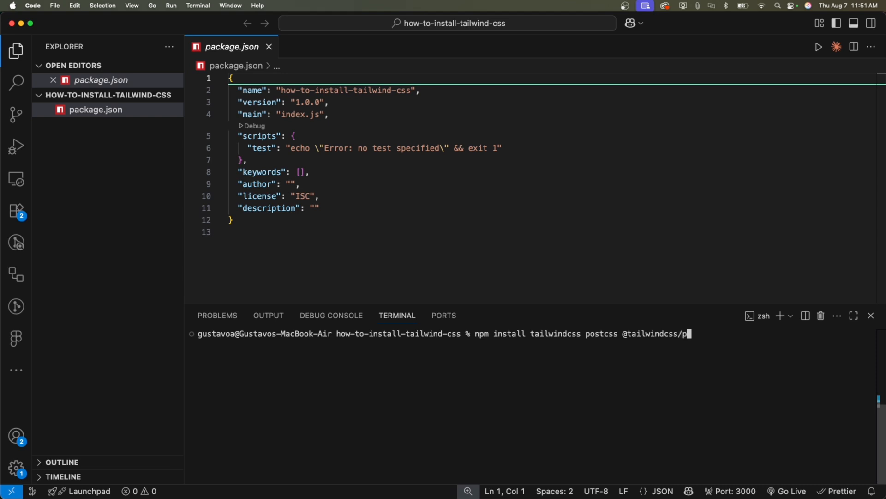
text(ostcss)
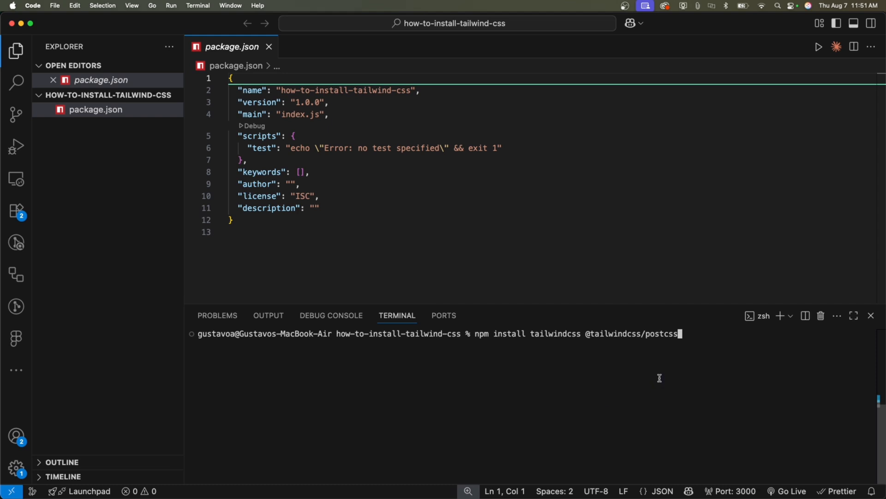
text(@tau)
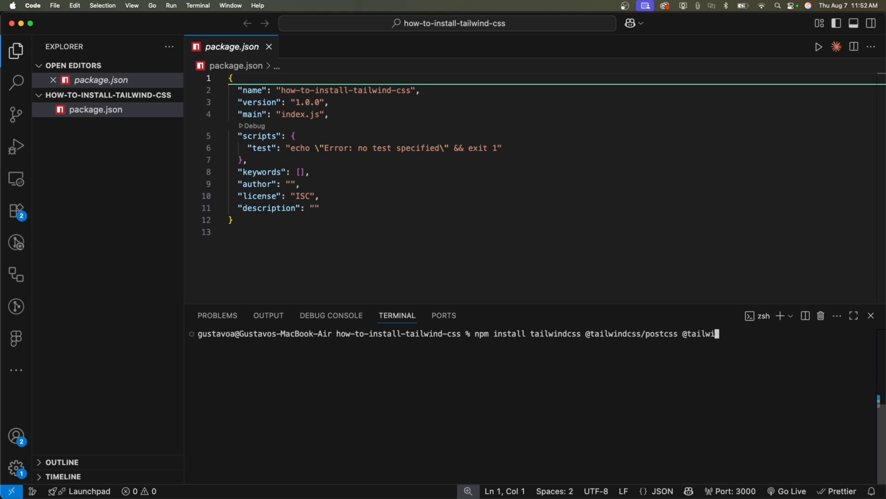
text(ndcss/)
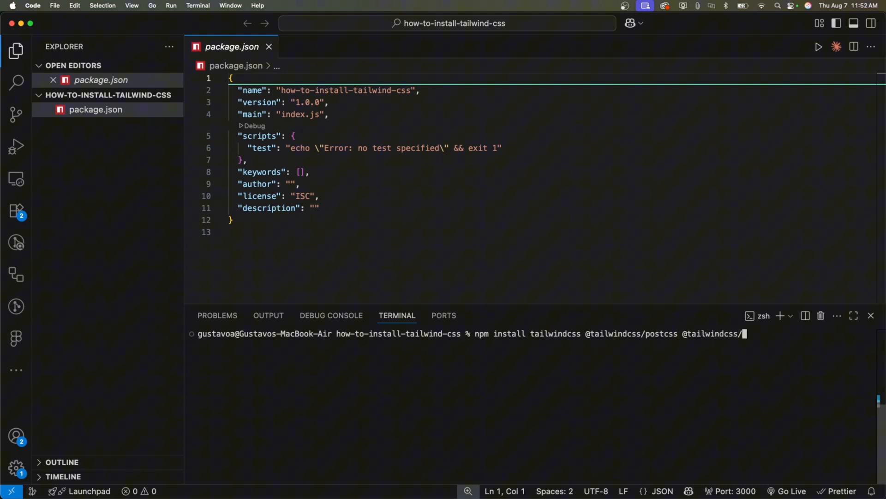
text(cli)
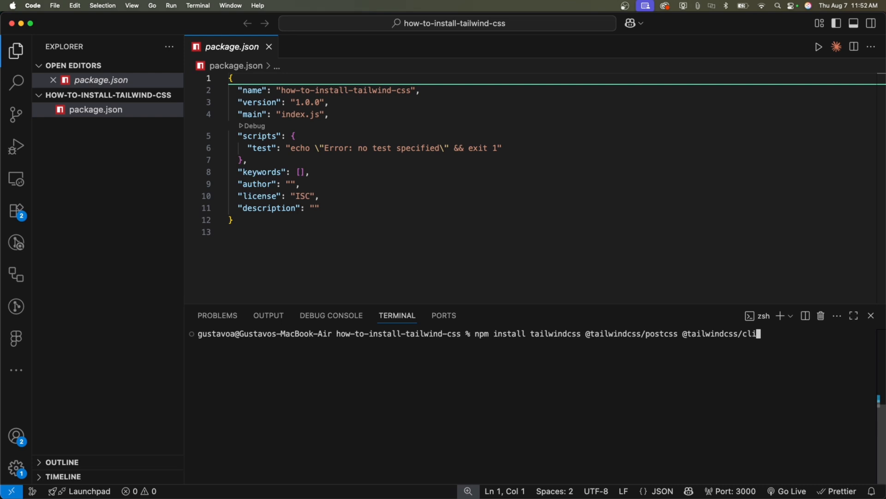
key(Enter)
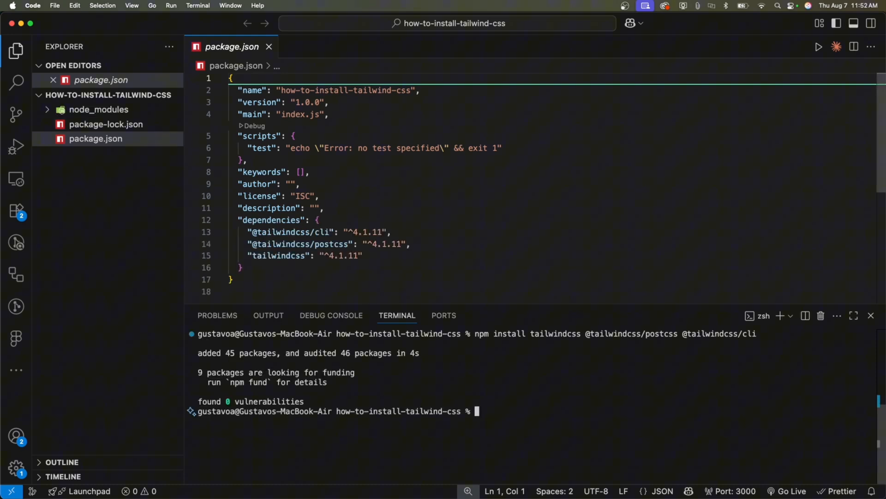
Step: Check package.json lists the three Tailwind packages at ^4.1.11
scroll(down, 3)
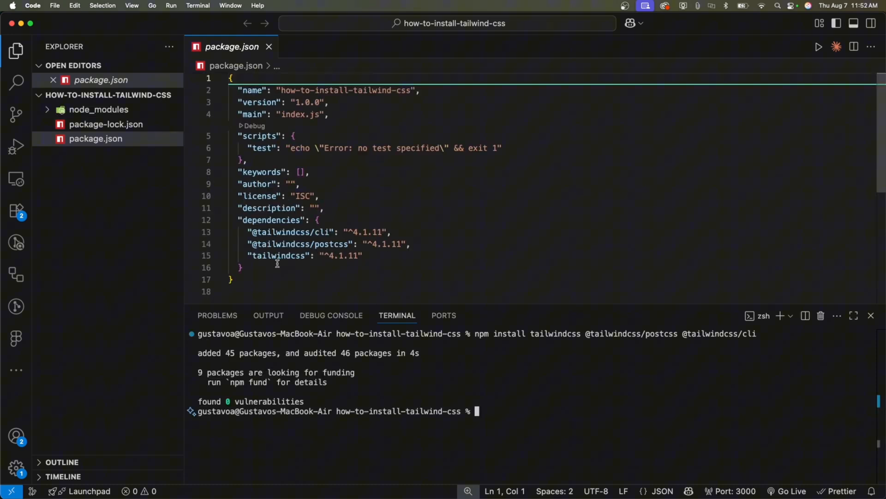
click(319, 219)
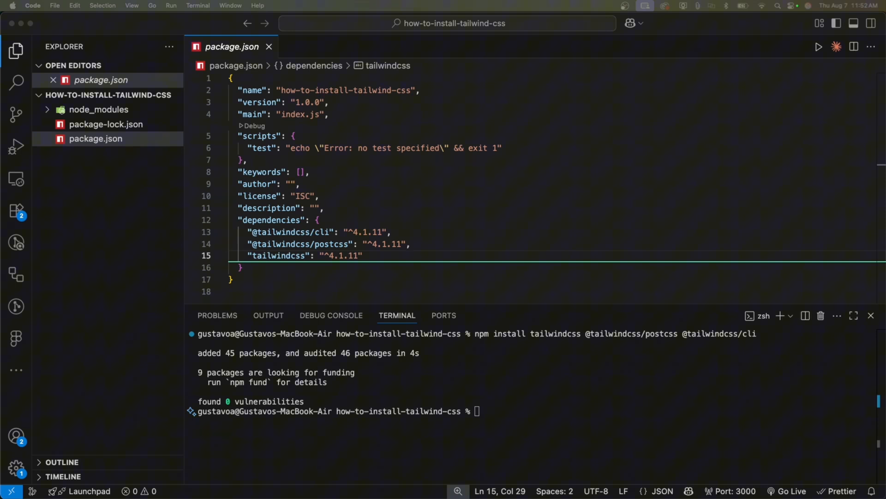
Step: Create a new file named postcss.config.mjs in the project folder
right_click(93, 95)
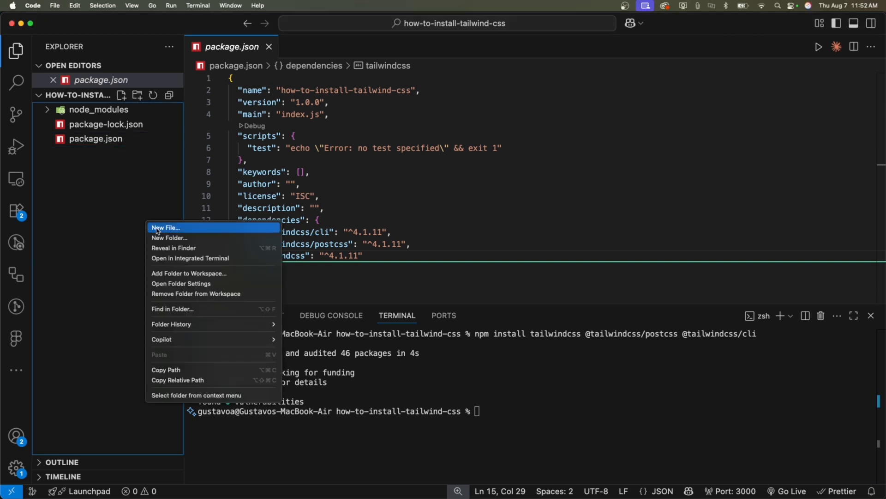
click(164, 228)
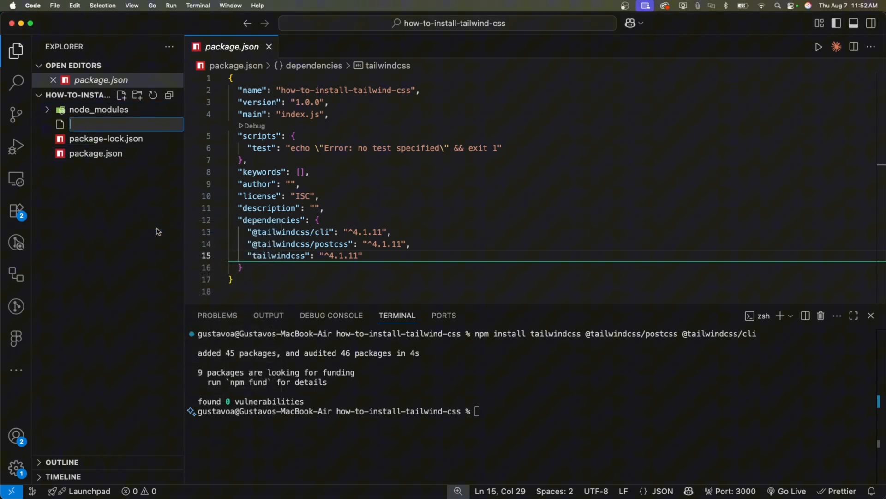
text(postcss.fi)
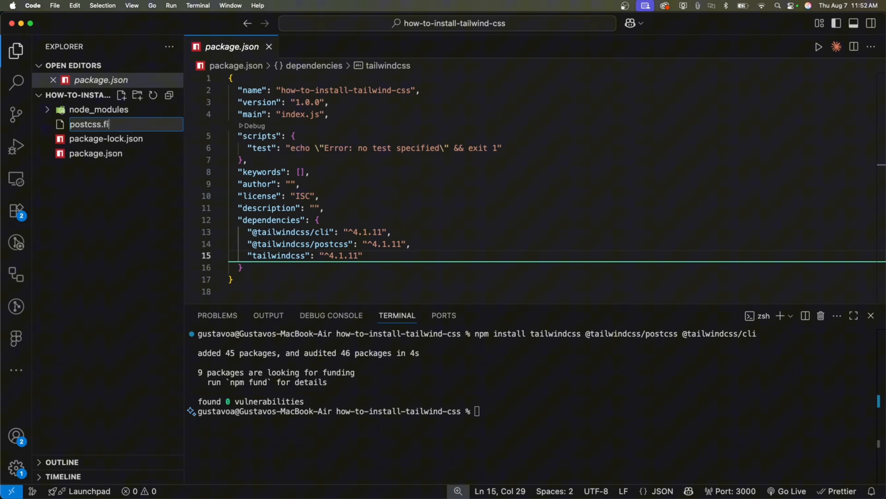
text(config.mj)
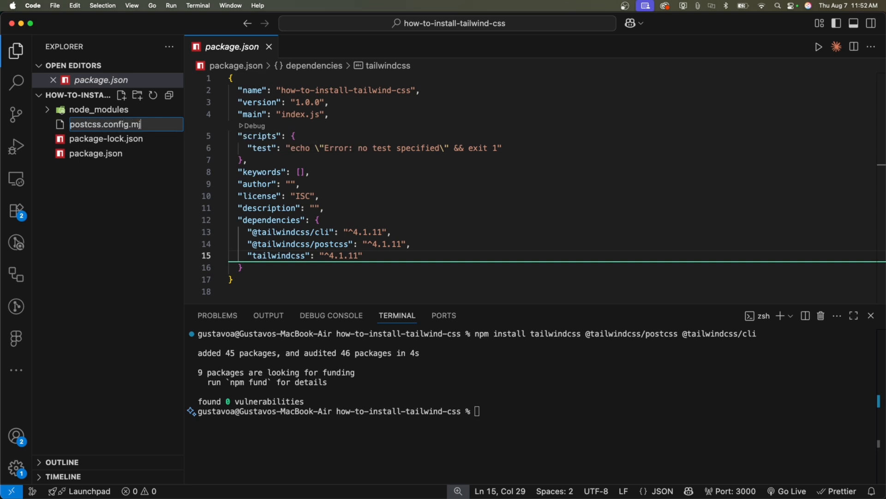
key(Enter)
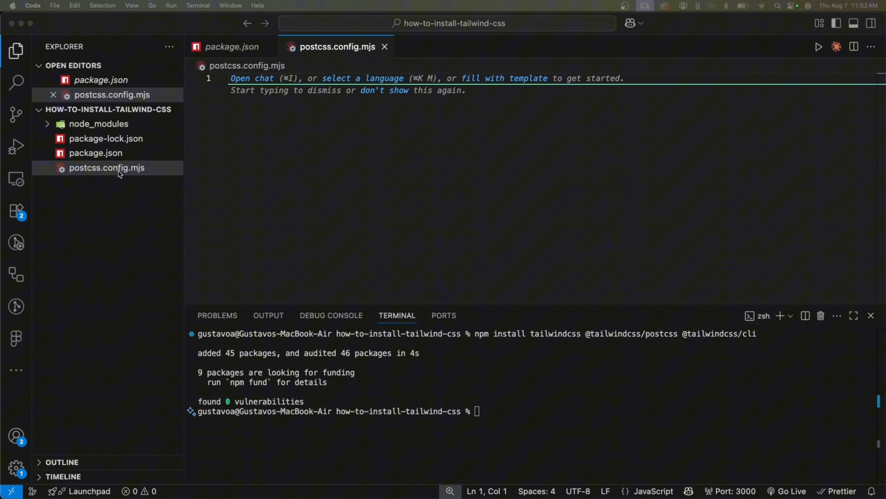
Step: Rename postcss.config.mjs to postcss.config.js
right_click(107, 167)
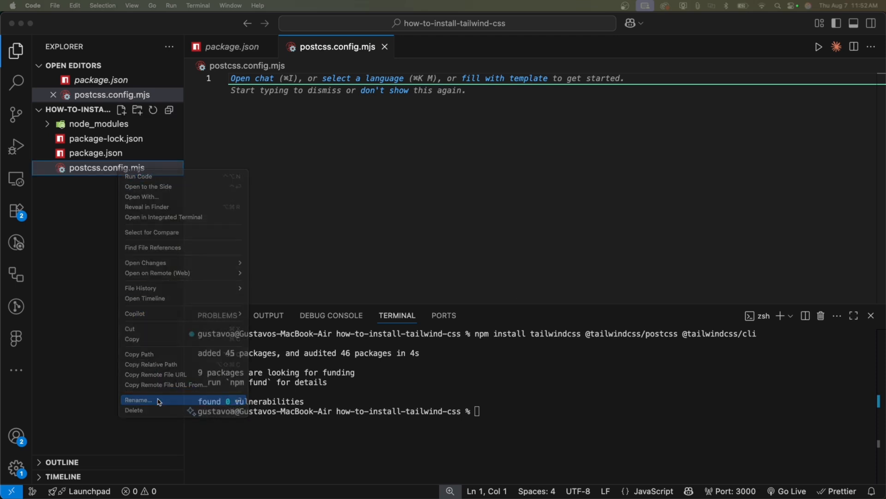
click(139, 400)
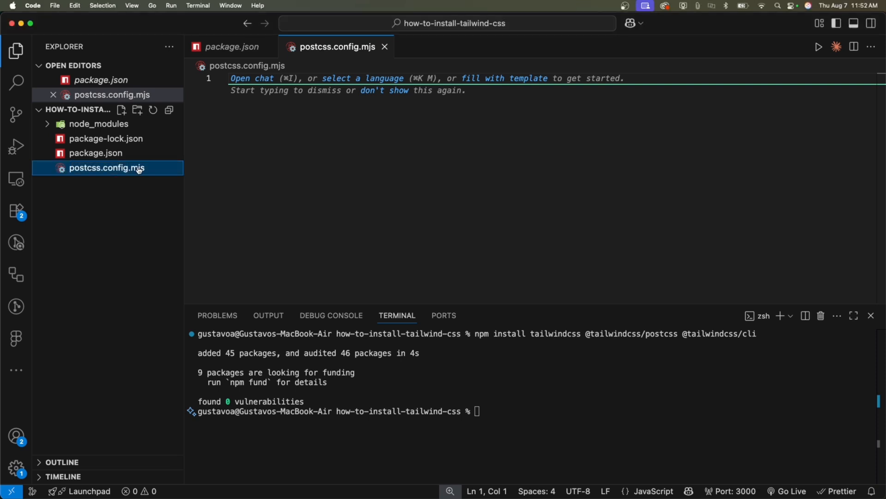
double_click(106, 167)
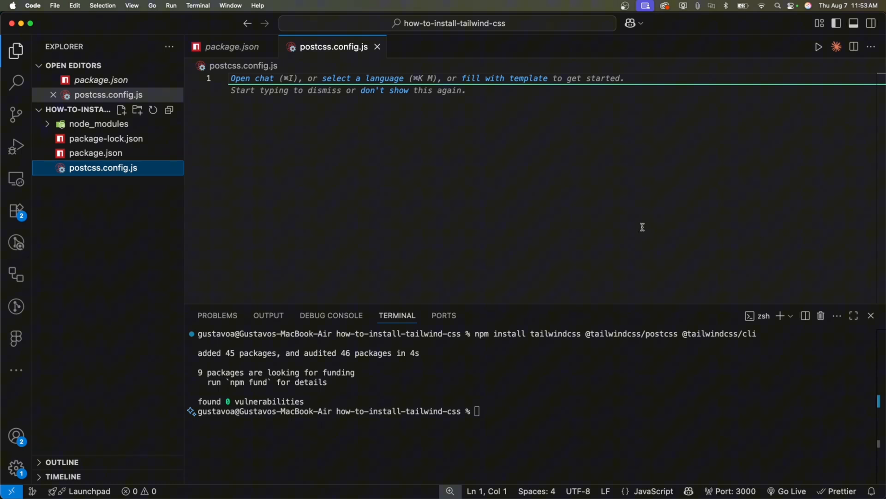
text(export default {)
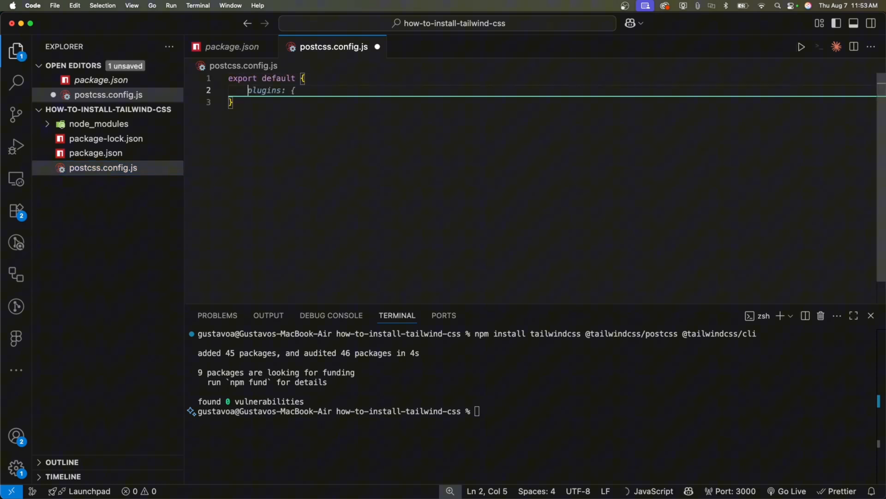
text(plu)
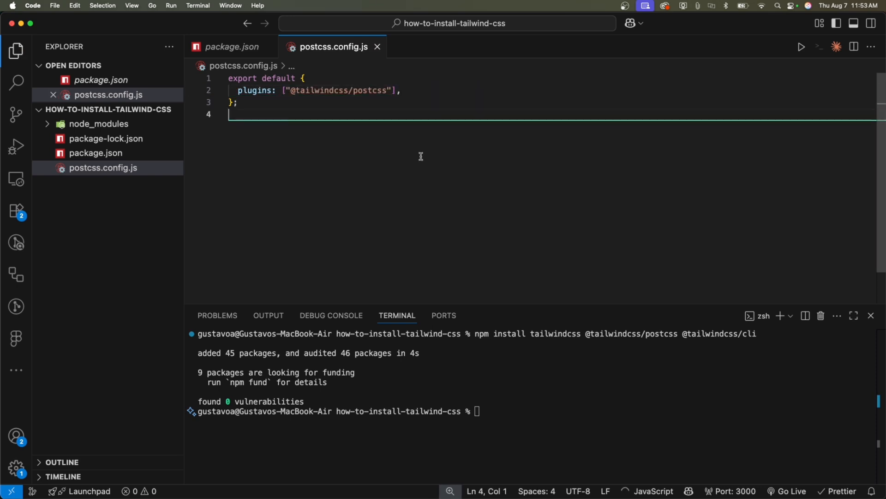
mouse_move(605, 256)
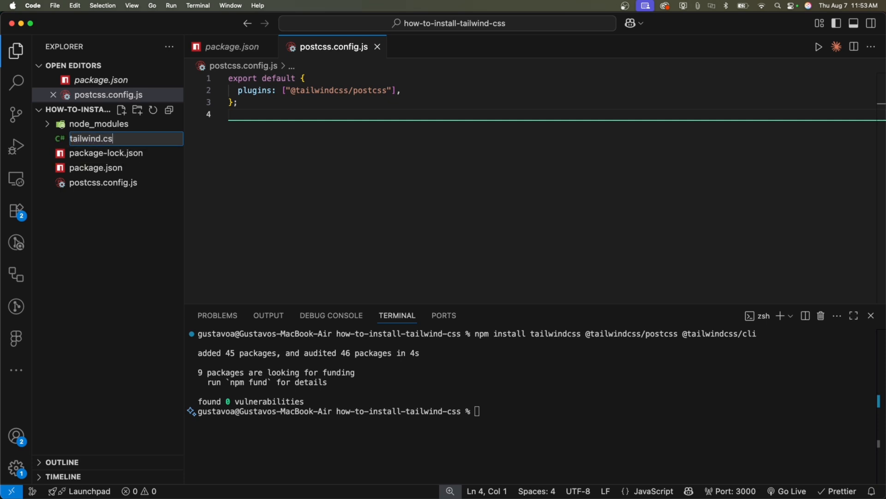
Step: Create tailwind.config.js with content "./src/**/*.{html,js}" and save it
text(onfig.)
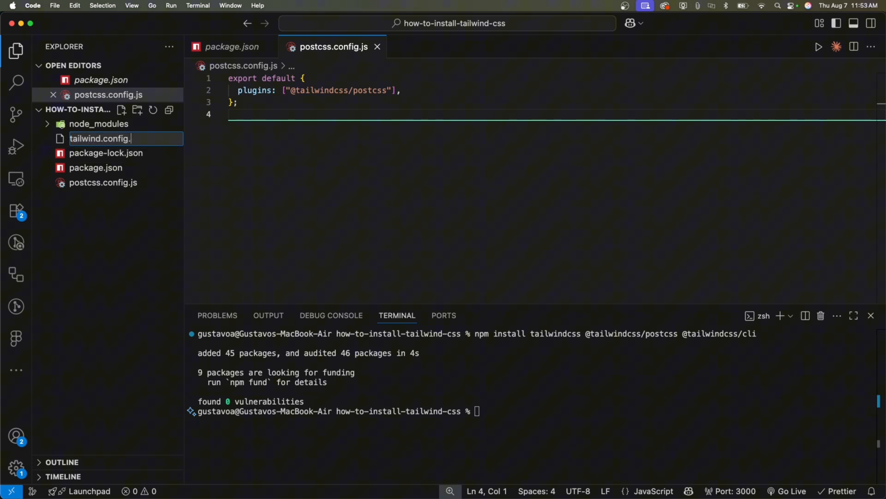
key(Enter)
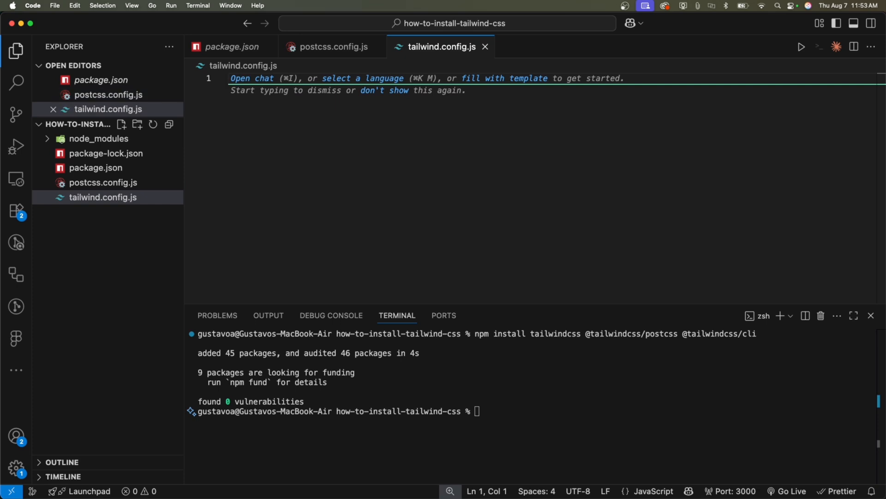
text(/)
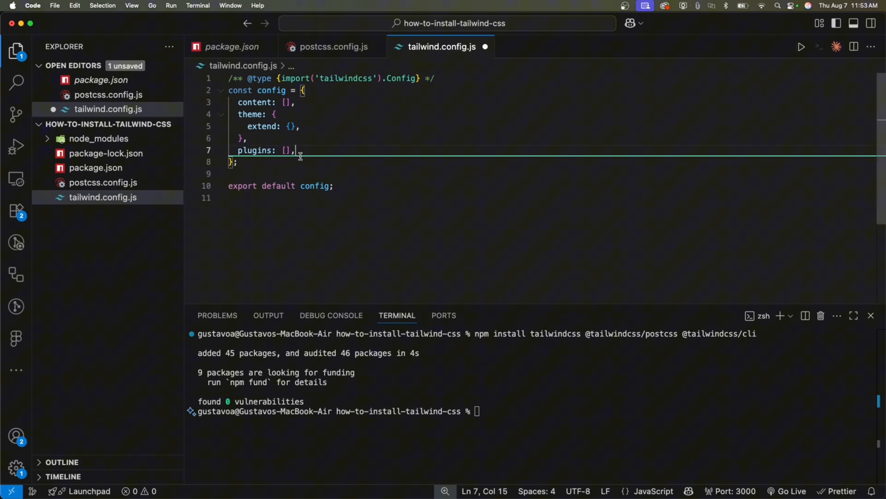
click(285, 102)
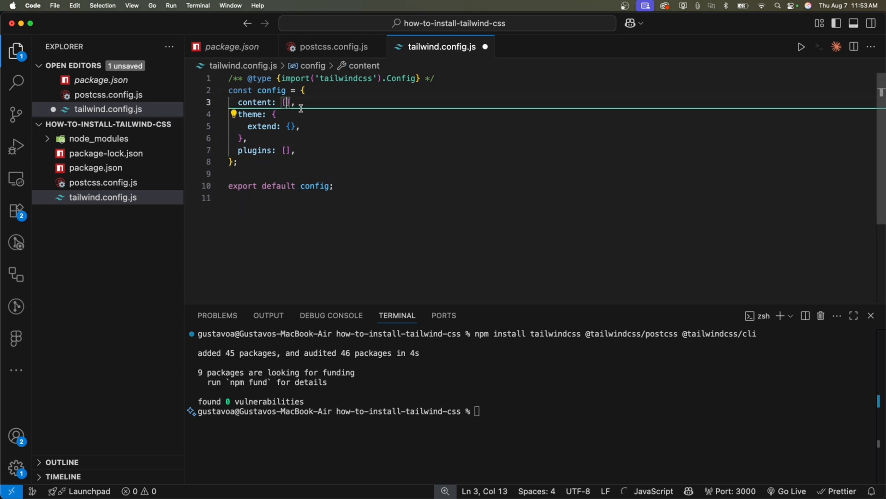
mouse_move(333, 105)
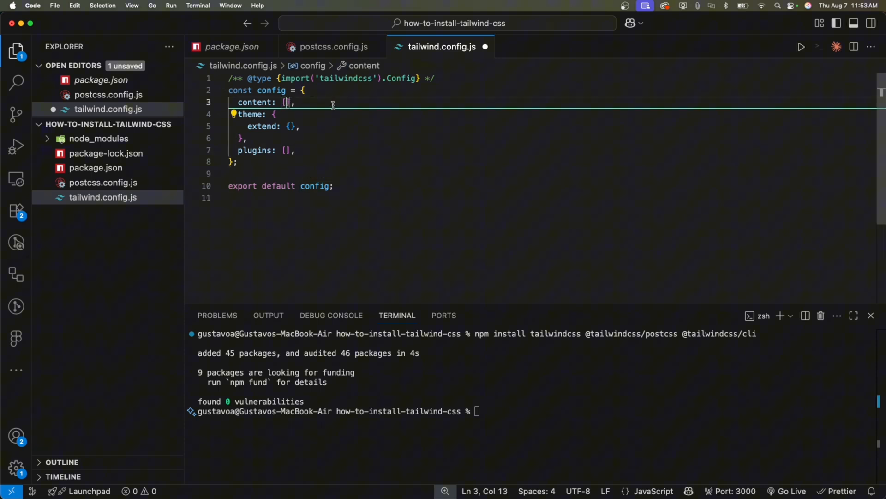
text("./src/**/*.{html,js}")
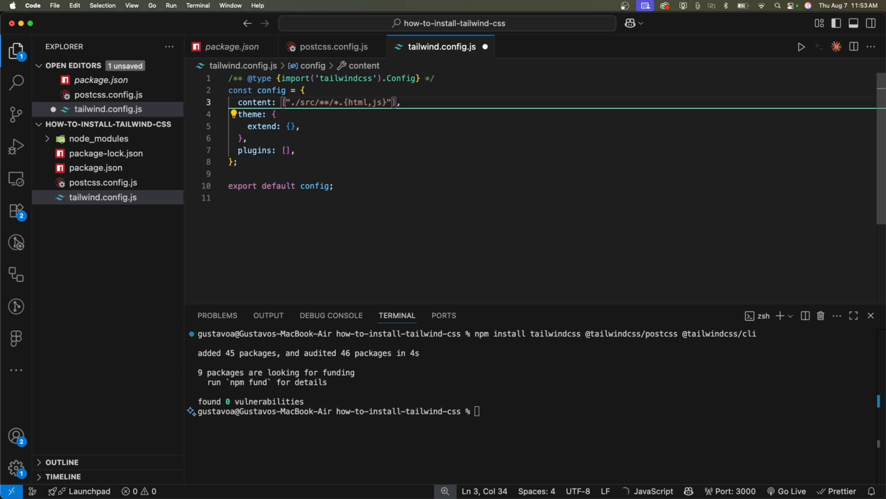
key(Cmd+s)
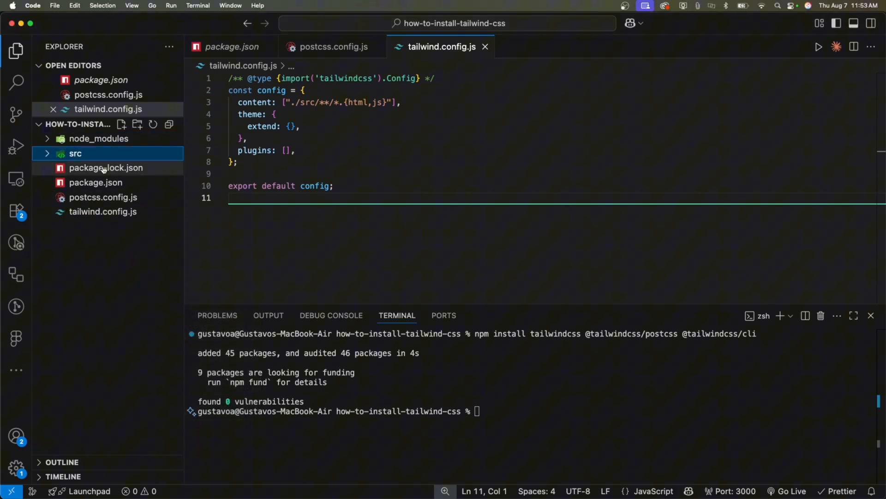
Step: Add index.html and input.css files inside the src folder
click(121, 124)
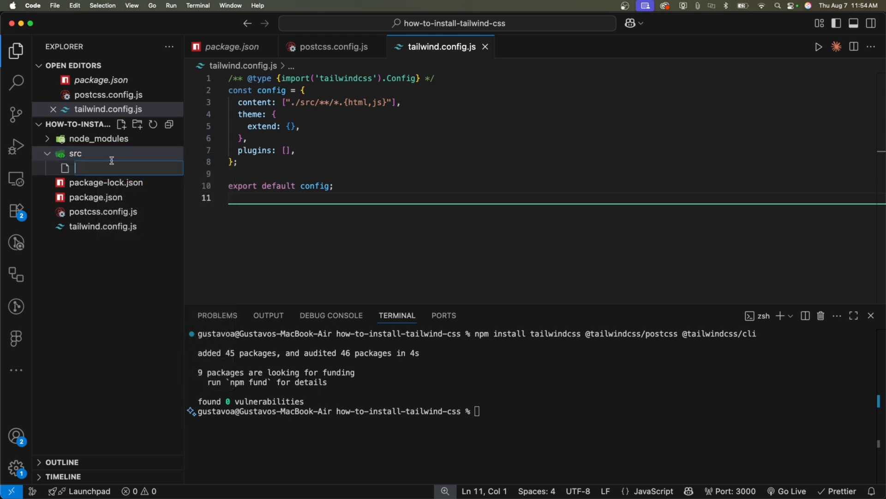
text(index.html)
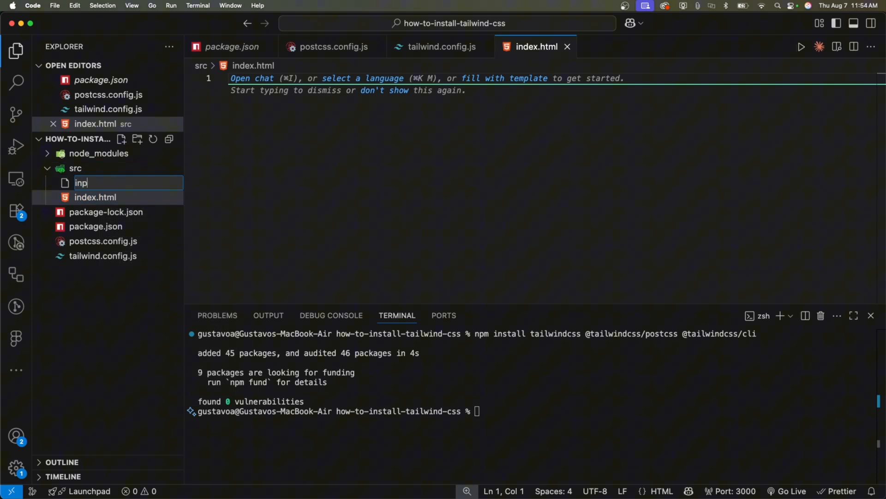
text(input.css)
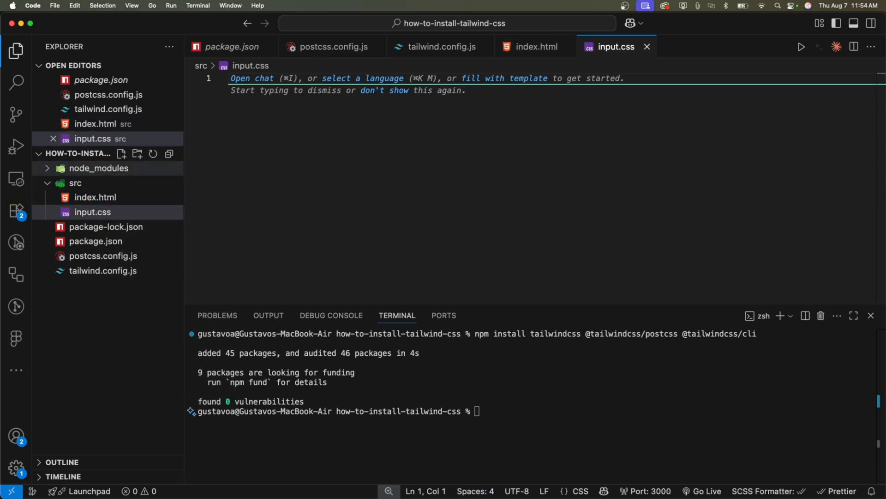
mouse_move(95, 171)
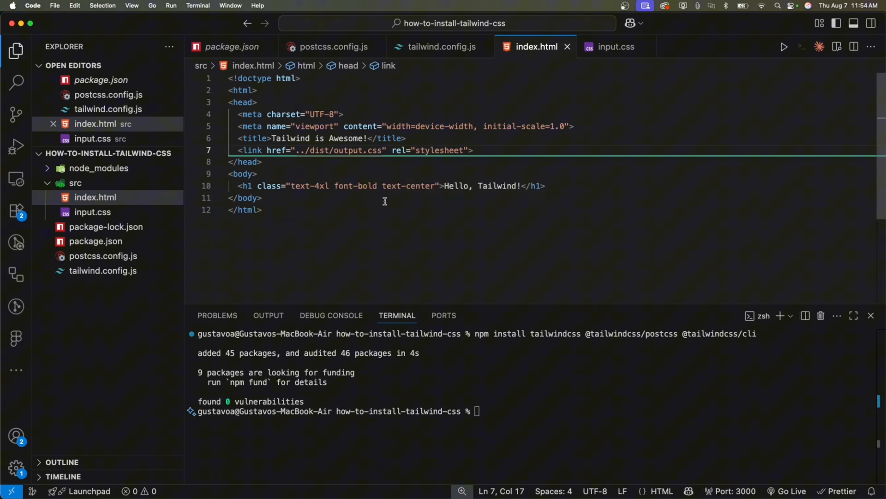
mouse_move(407, 203)
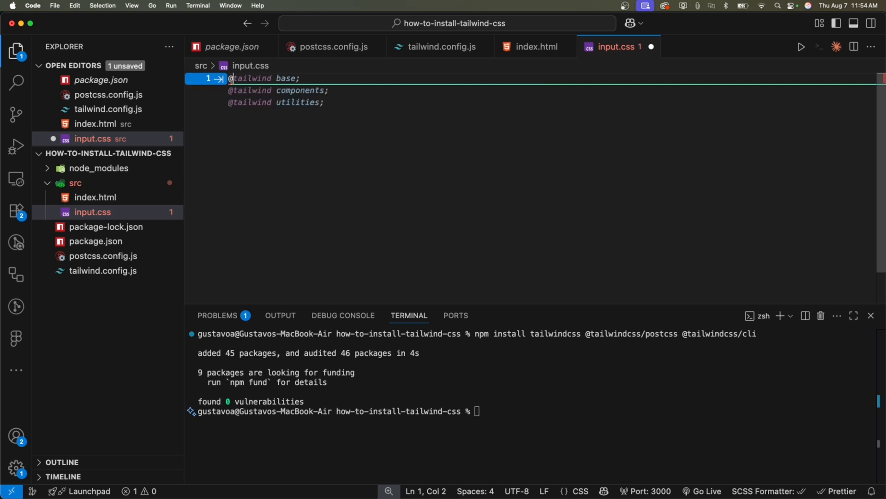
text(@import)
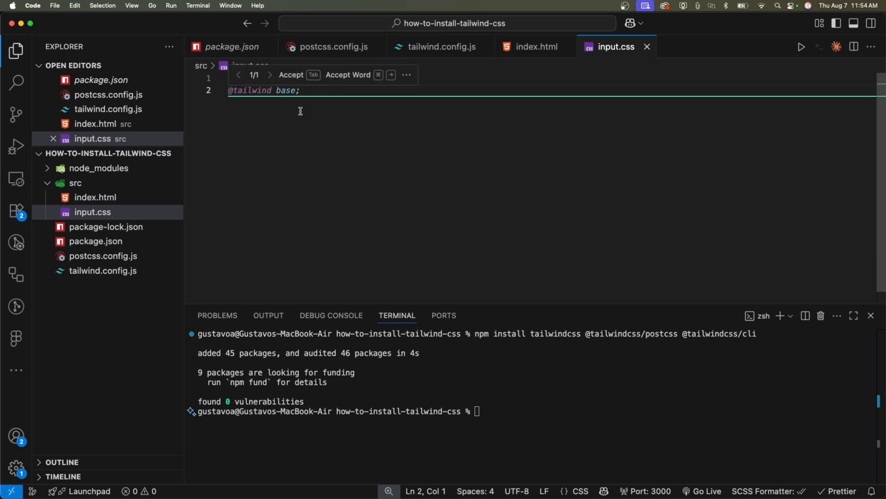
text(@import "tailwindcss";)
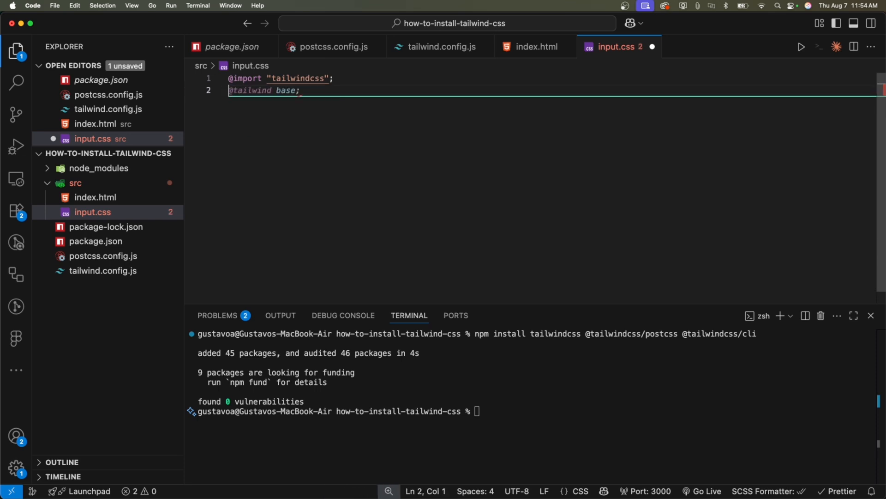
key(Cmd+S)
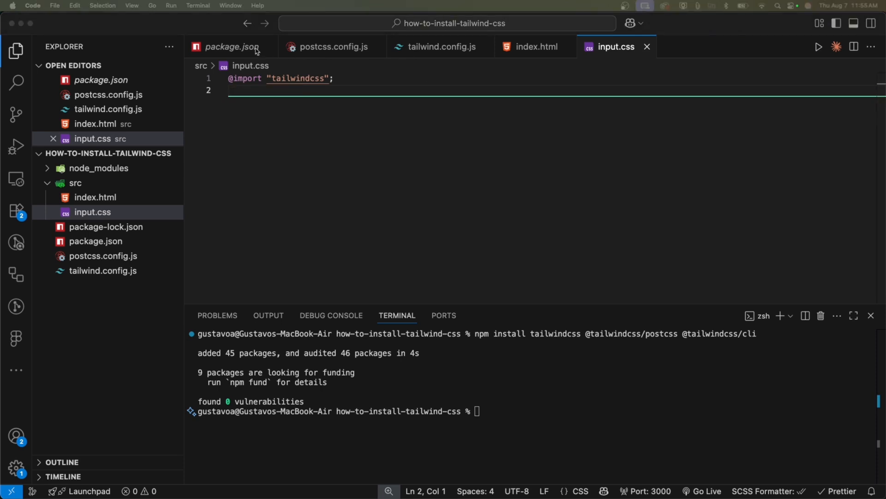
Step: Prefix tailwindcss in package.json's build script with npx and save the file
click(231, 46)
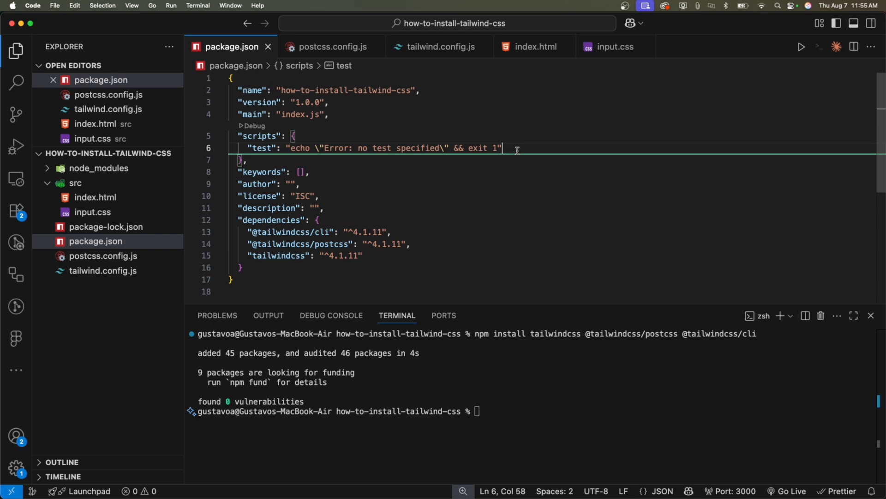
text("buoi)
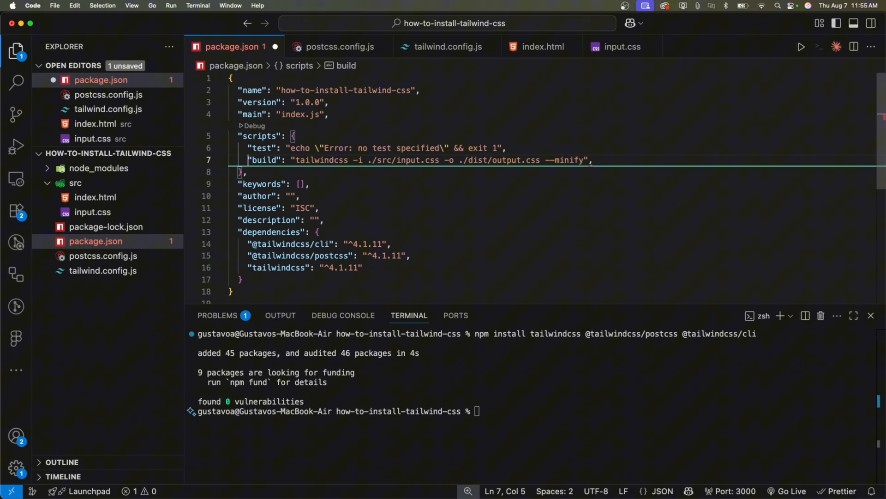
double_click(322, 160)
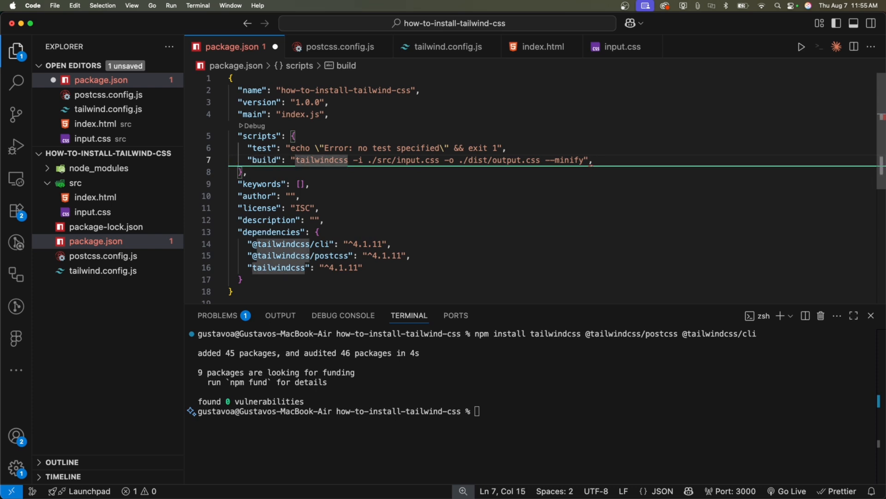
text(npx)
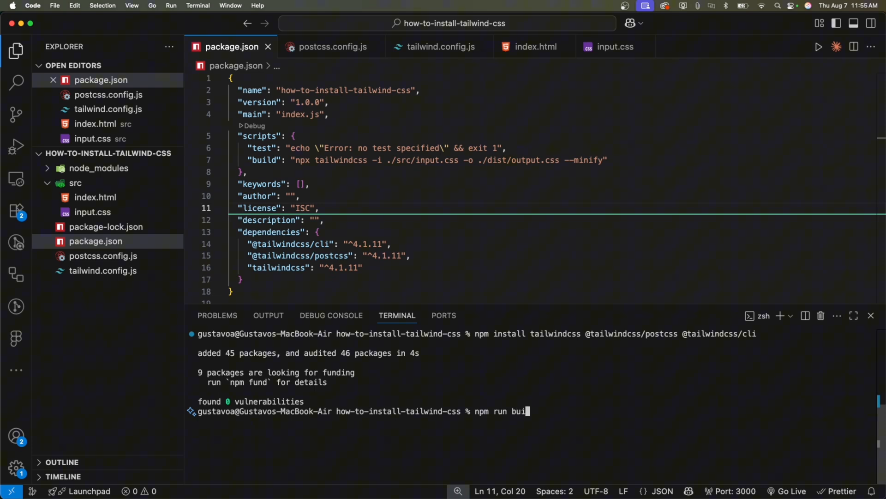
text(ld)
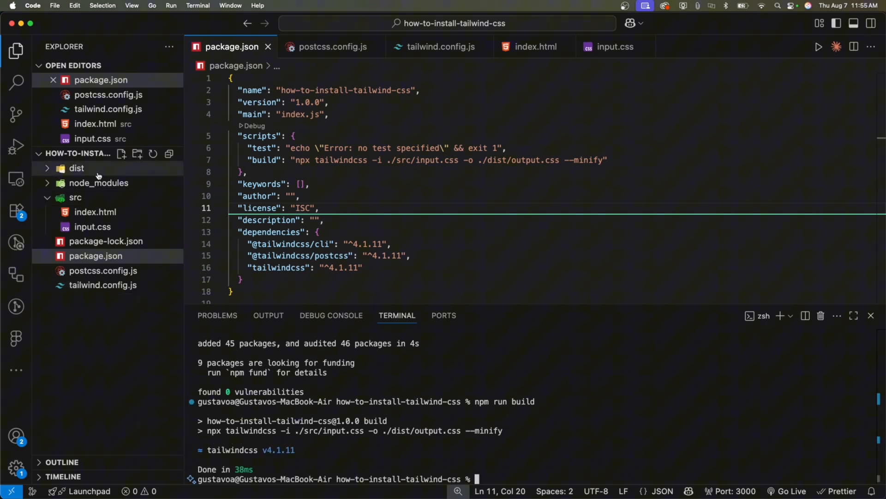
Step: Open the generated dist/output.css, then clear the terminal and rerun the build
click(76, 168)
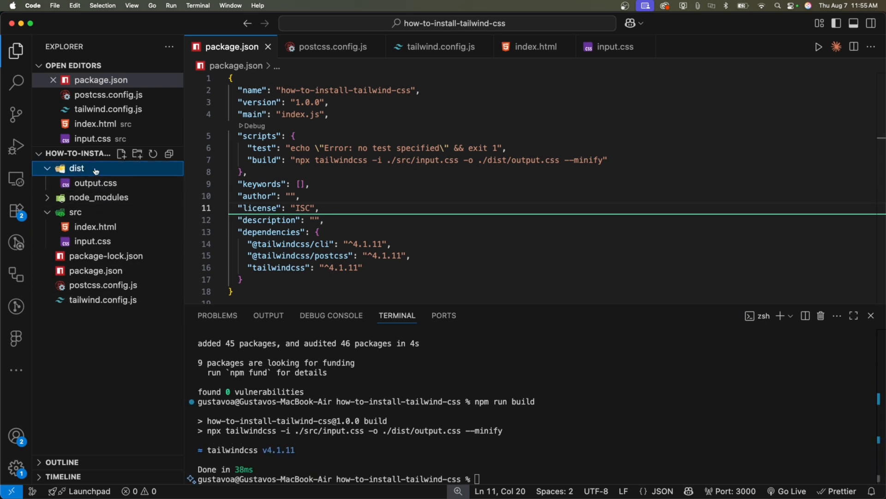
click(95, 183)
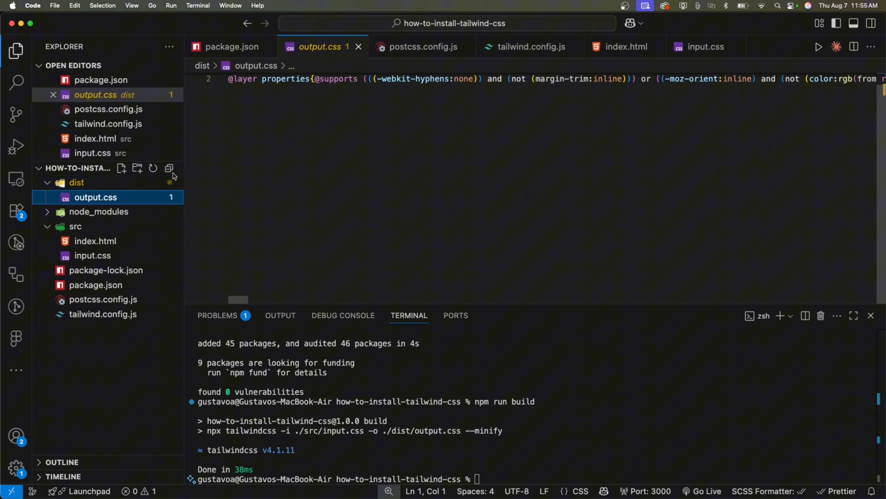
text(c)
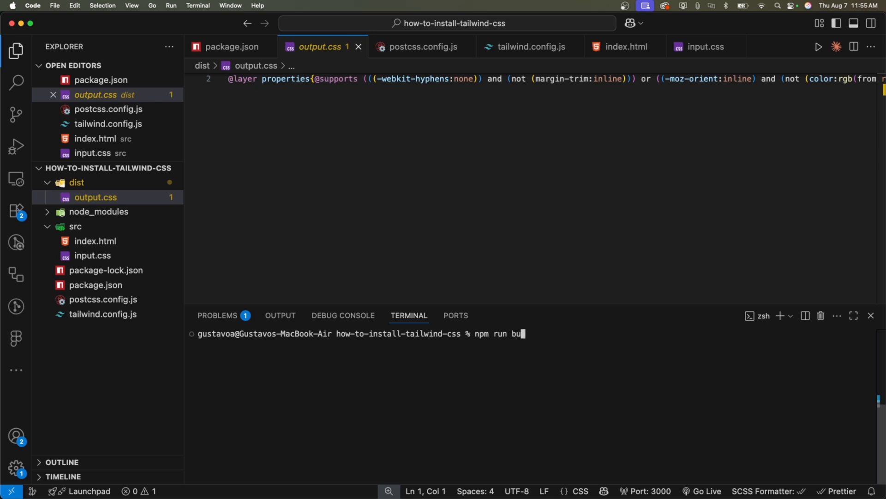
key(Enter)
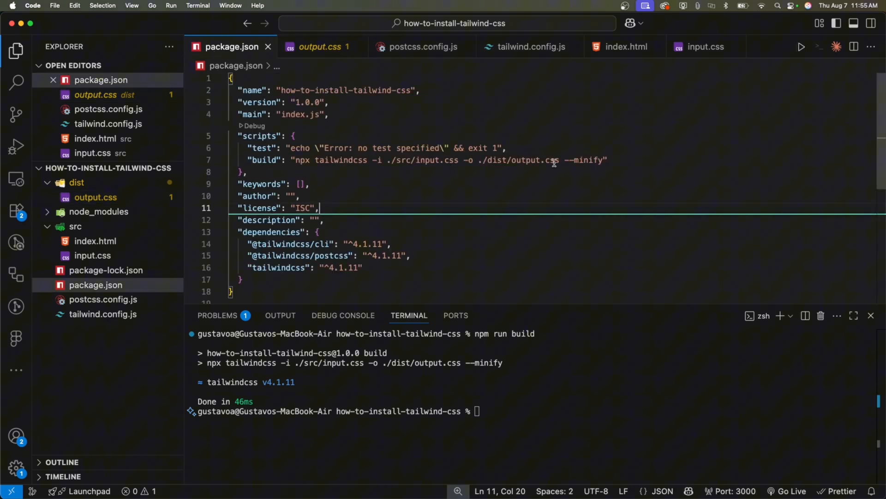
Step: Append --watch to the build script and run npm run build in watch mode
double_click(590, 160)
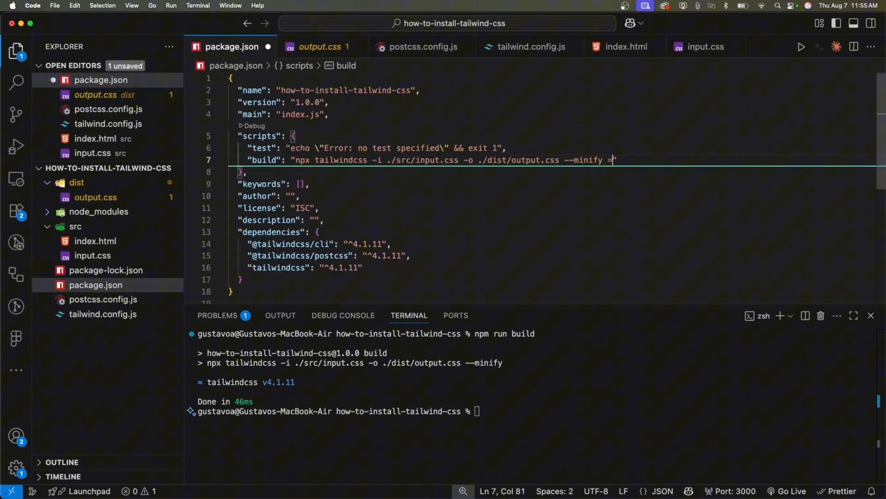
text(--watch)
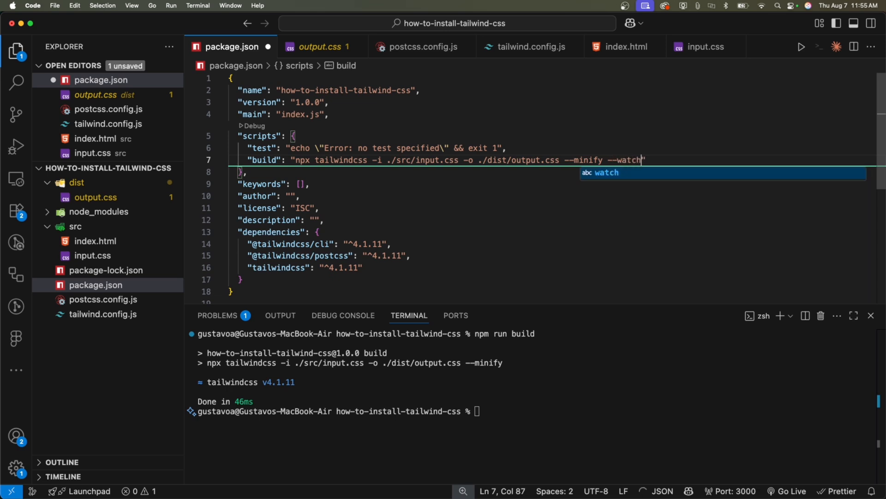
click(587, 415)
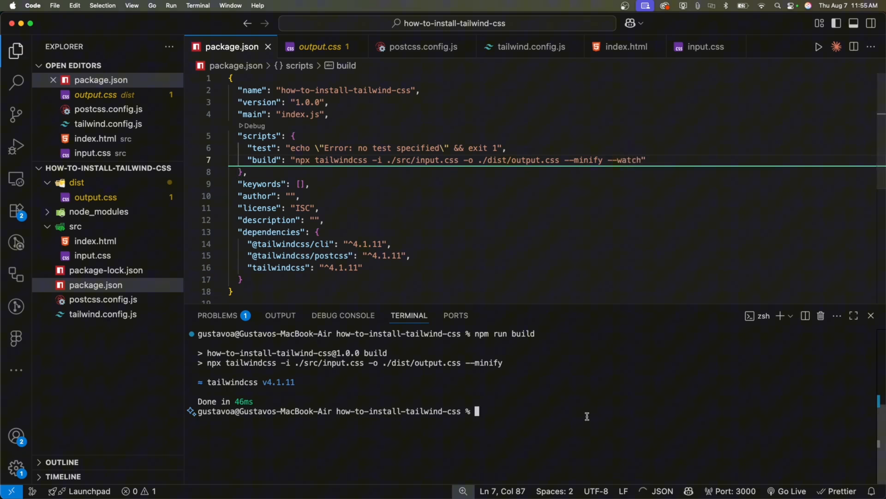
text(npm run build)
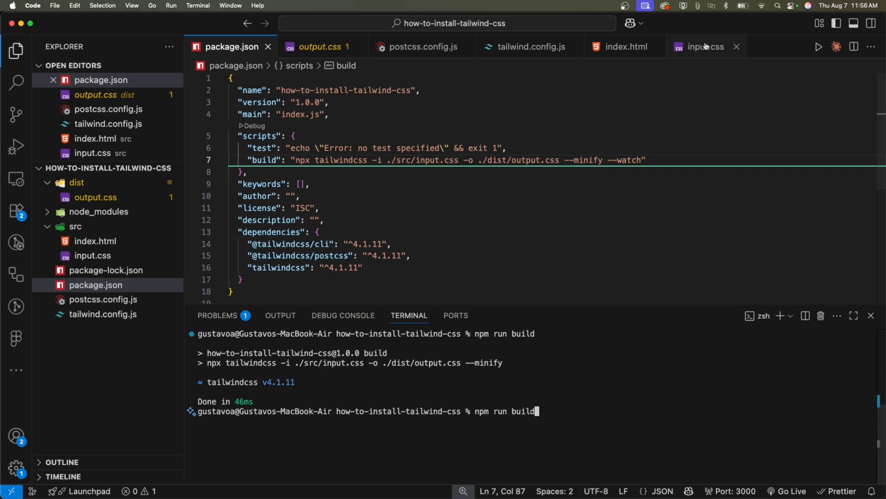
click(704, 46)
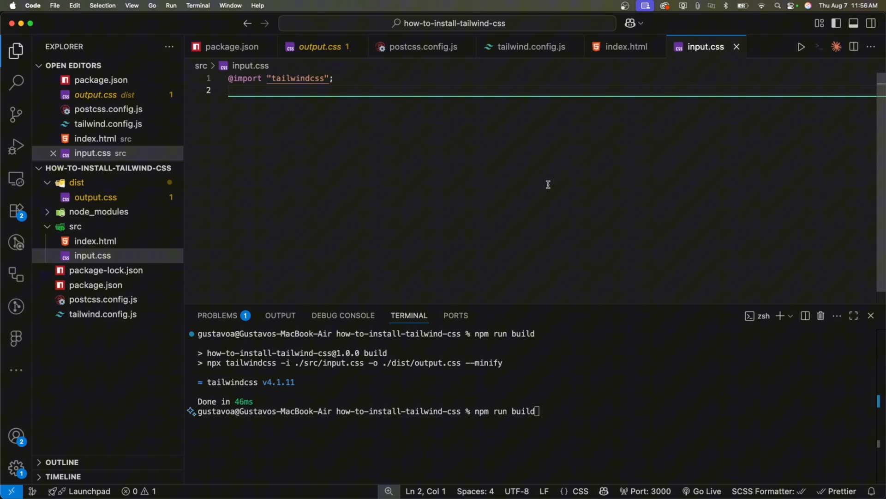
mouse_move(572, 287)
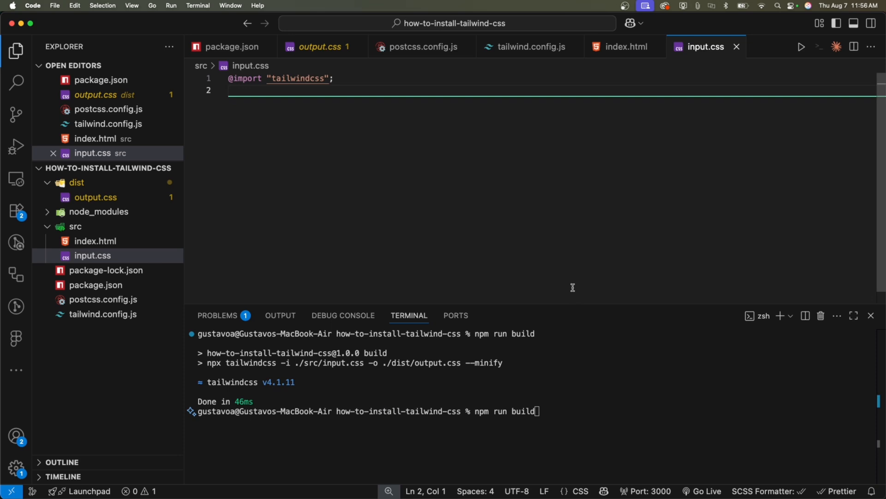
mouse_move(530, 188)
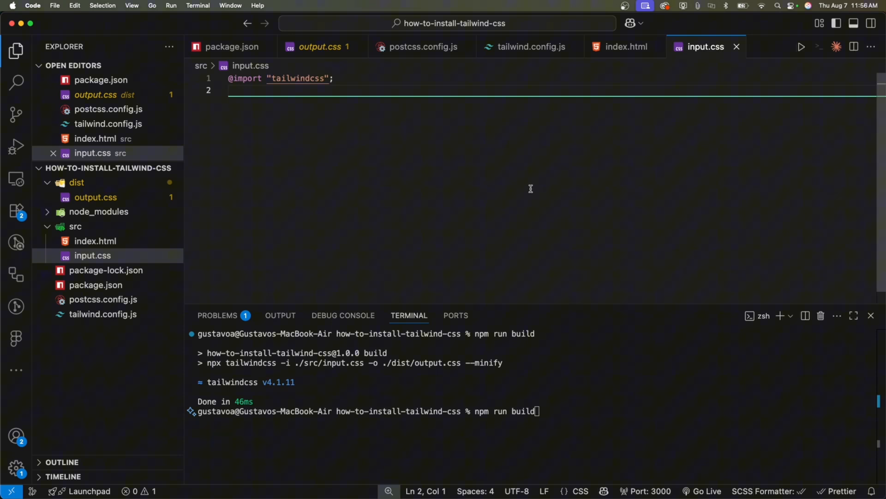
mouse_move(604, 387)
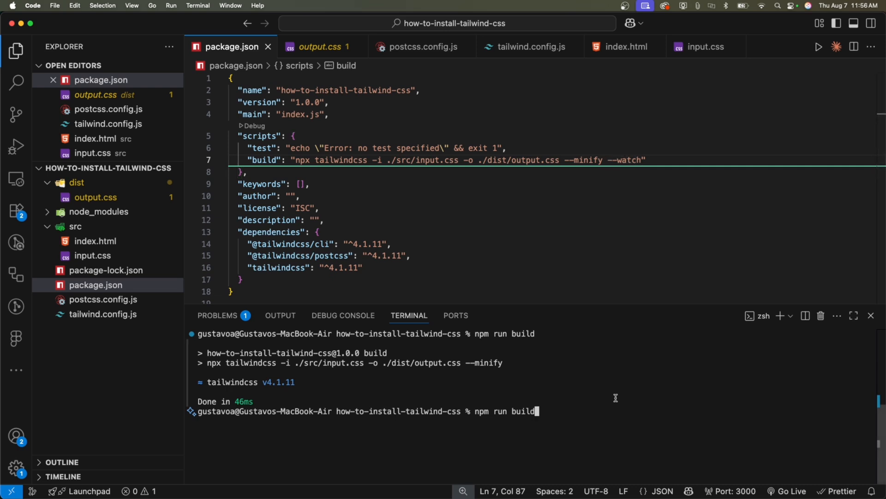
double_click(627, 159)
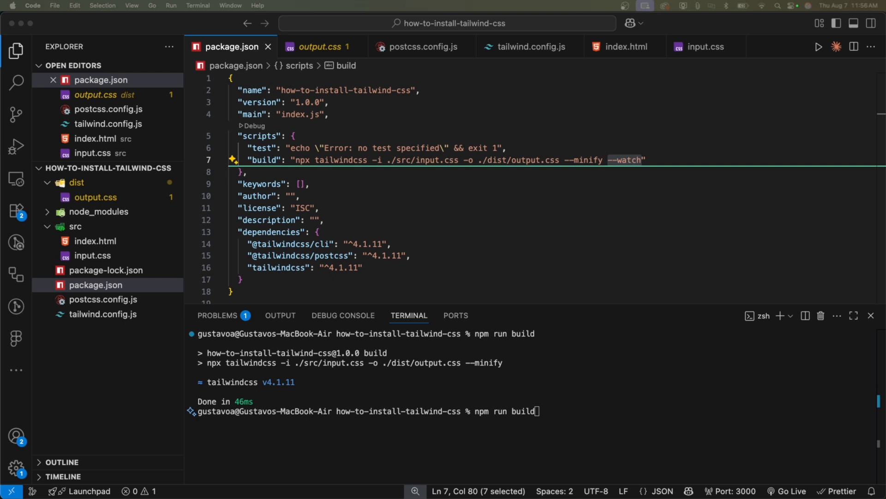
mouse_move(599, 283)
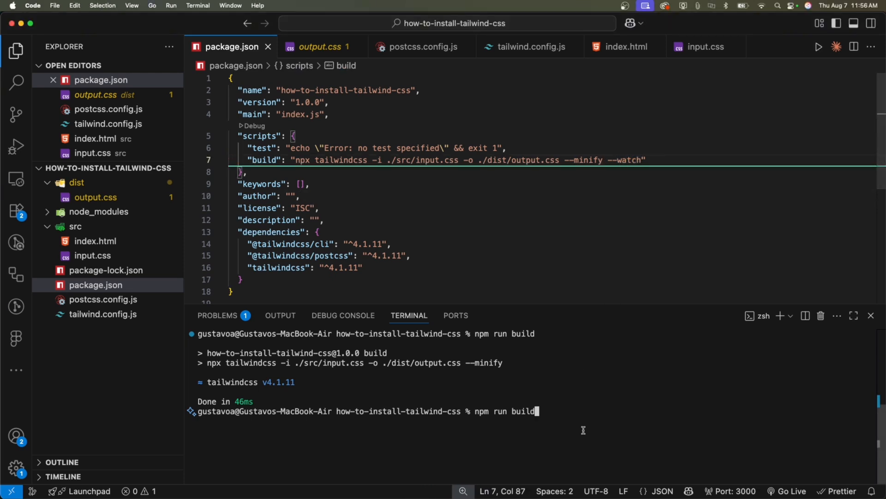
key(Enter)
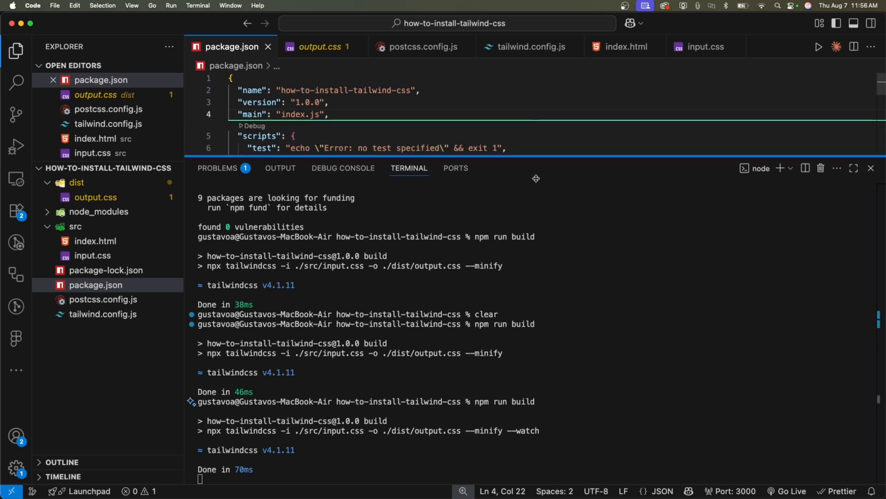
Step: Show a preview of index.html beside its code
click(625, 46)
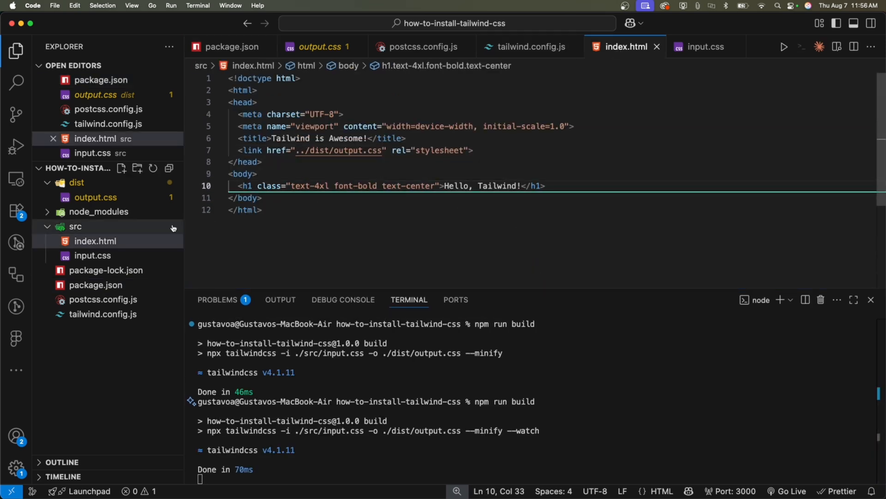
right_click(95, 241)
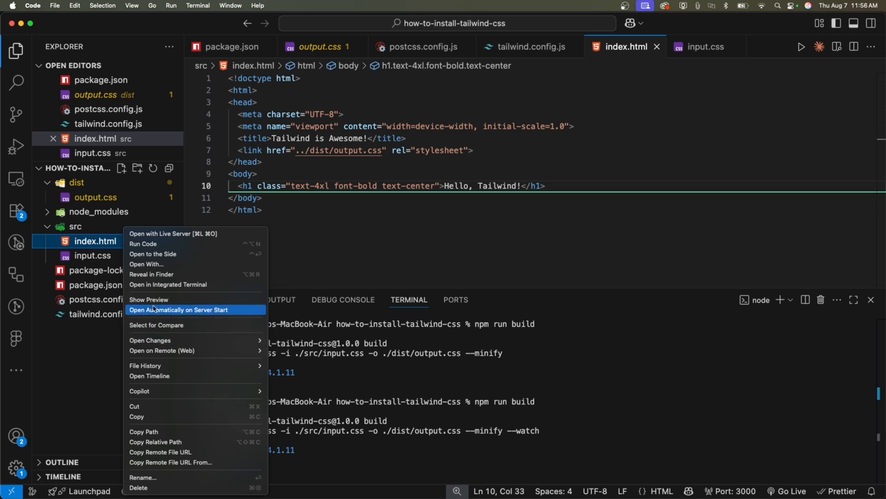
click(148, 300)
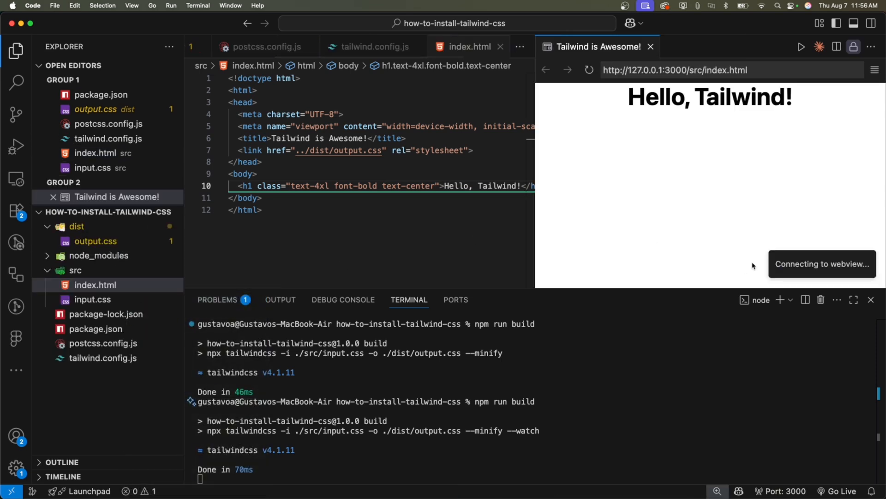
mouse_move(601, 298)
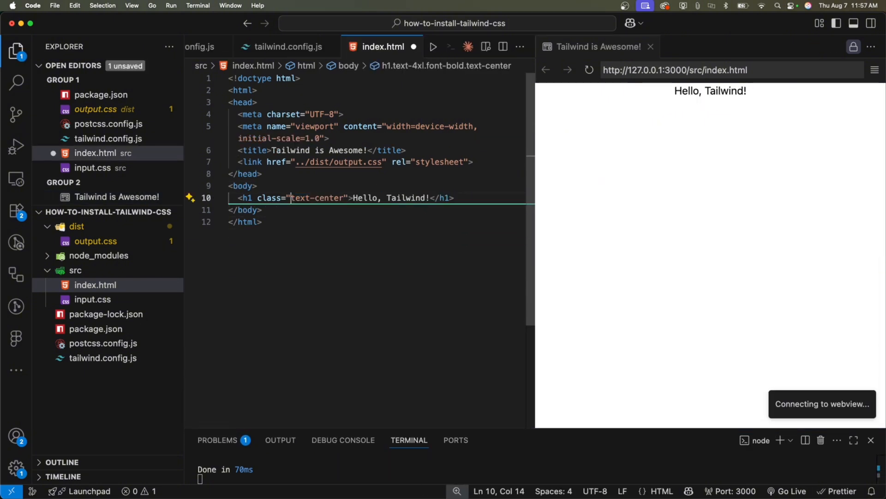
Step: Set the heading classes to text-4xl font-bold p-8, removing text-center
text(text-4xl font-bold)
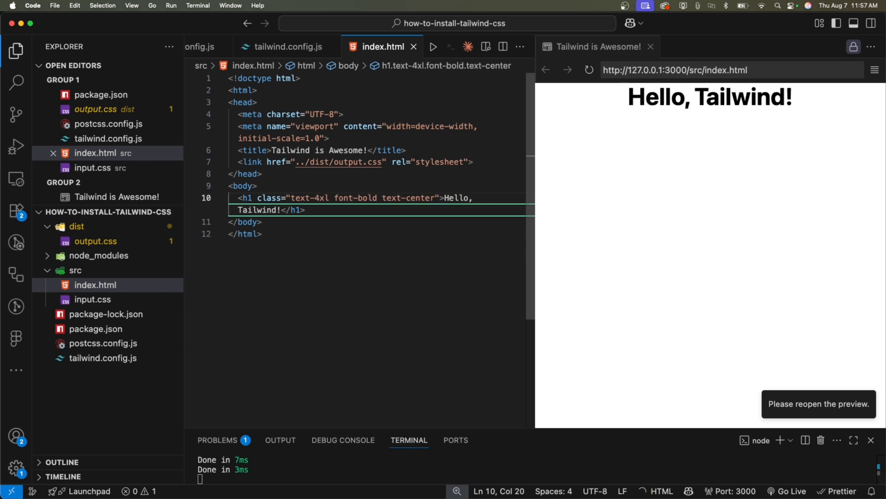
double_click(408, 198)
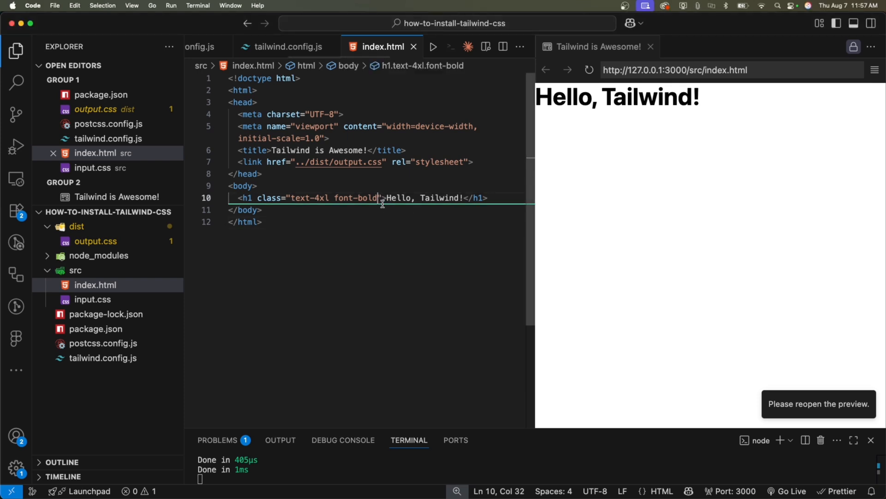
mouse_move(407, 274)
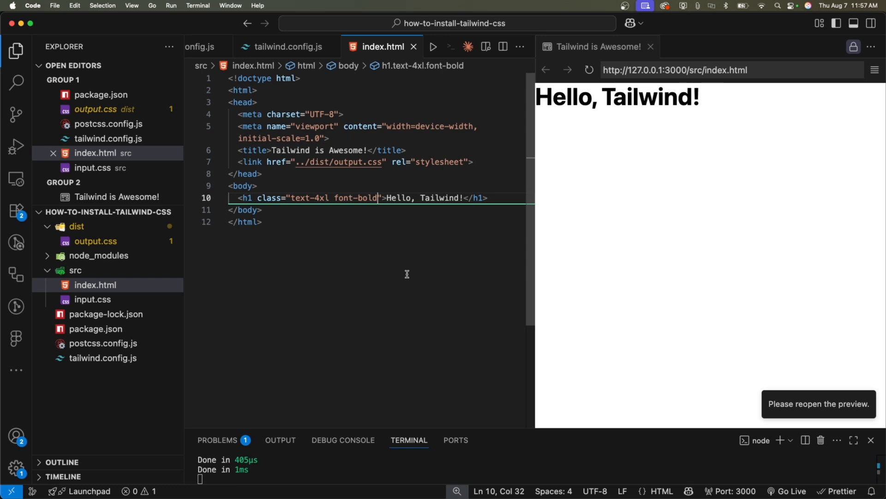
text(p-)
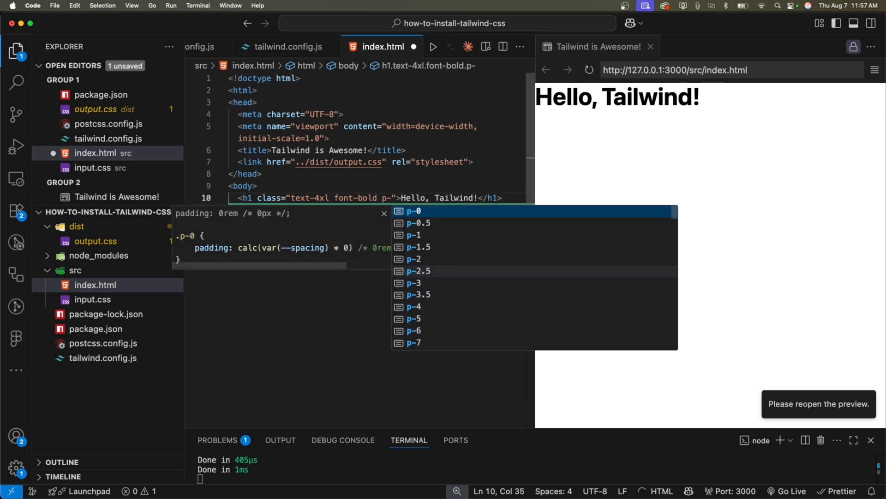
text(80)
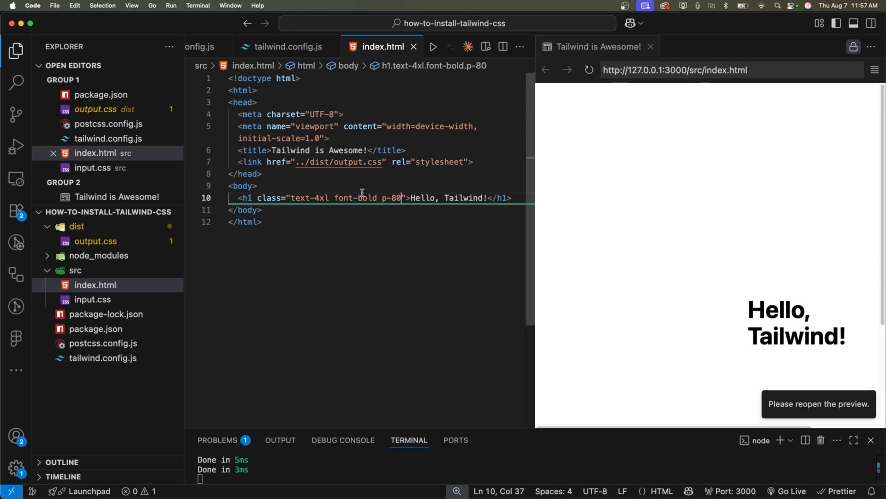
right_click(95, 284)
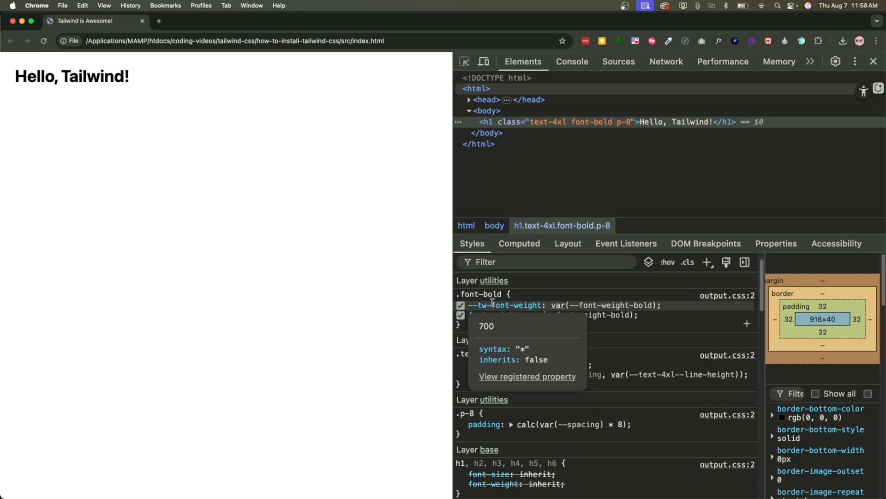
mouse_move(537, 316)
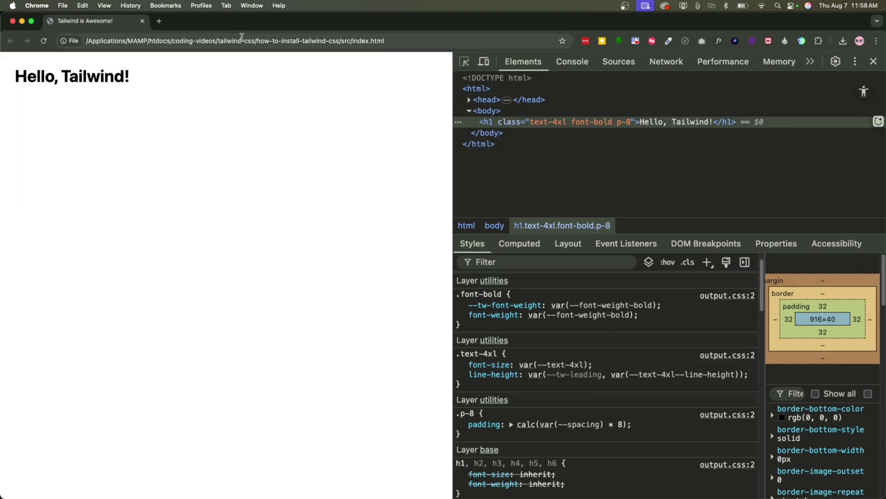
Step: Search Google for 'tailwindcss 4.0 classes' in a new tab
click(159, 20)
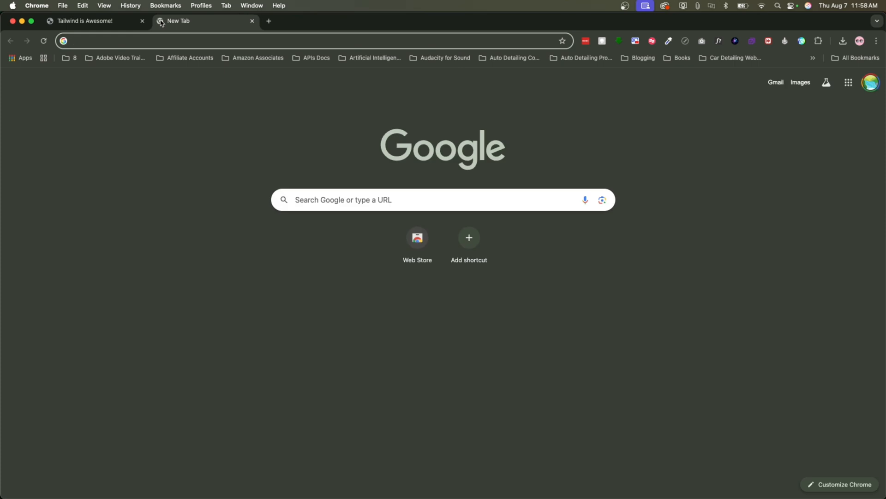
text(tailwindcss classe)
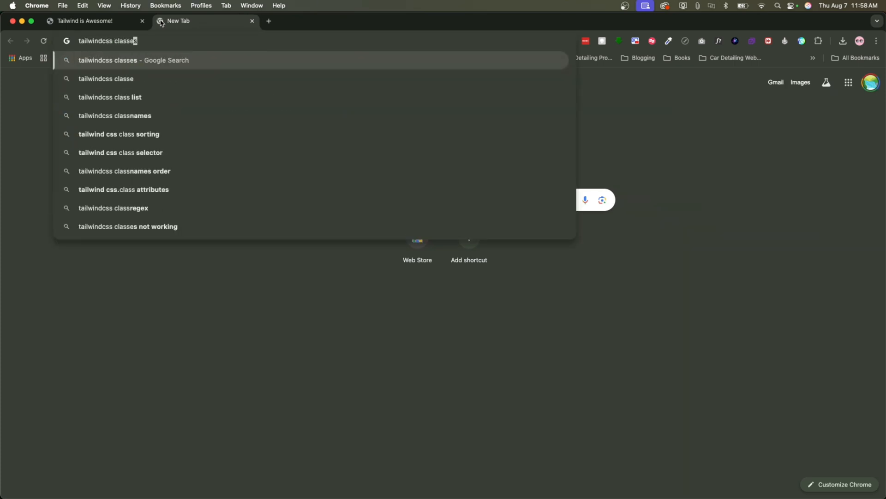
text(tailwindcss 4.0)
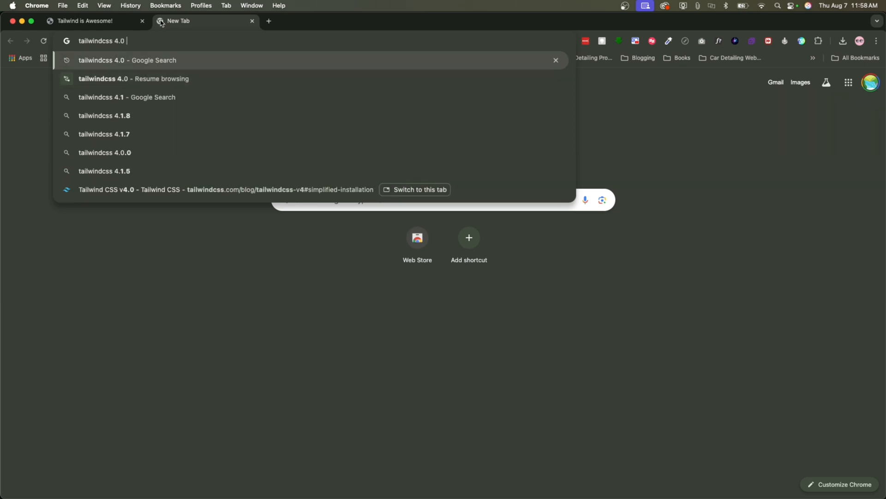
text(classe)
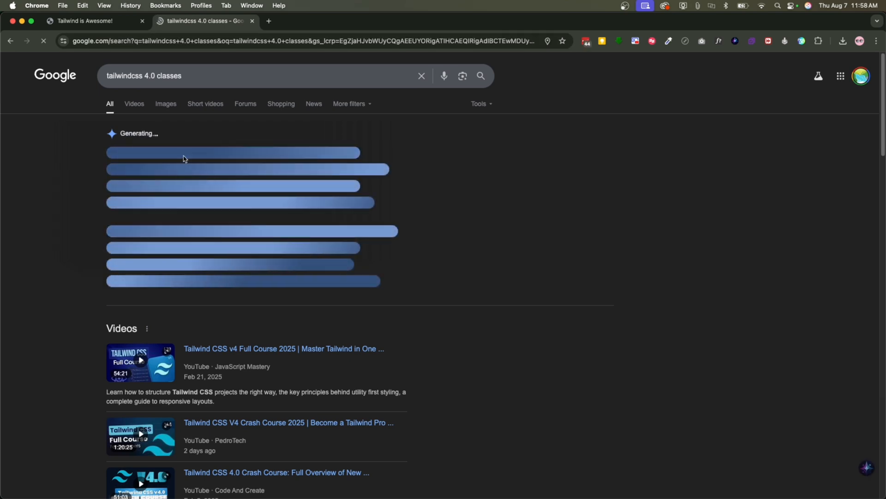
scroll(down, 3)
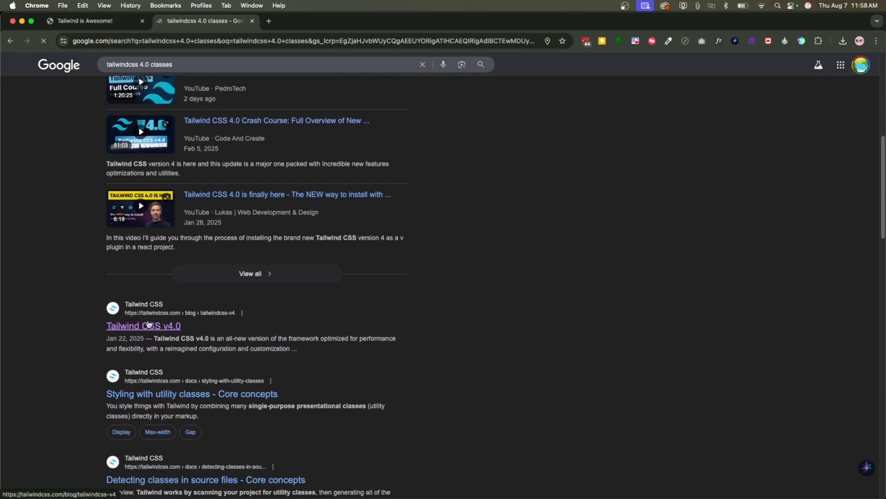
Step: Read the Tailwind CSS v4.0 announcement post's CSS-first configuration section
click(143, 326)
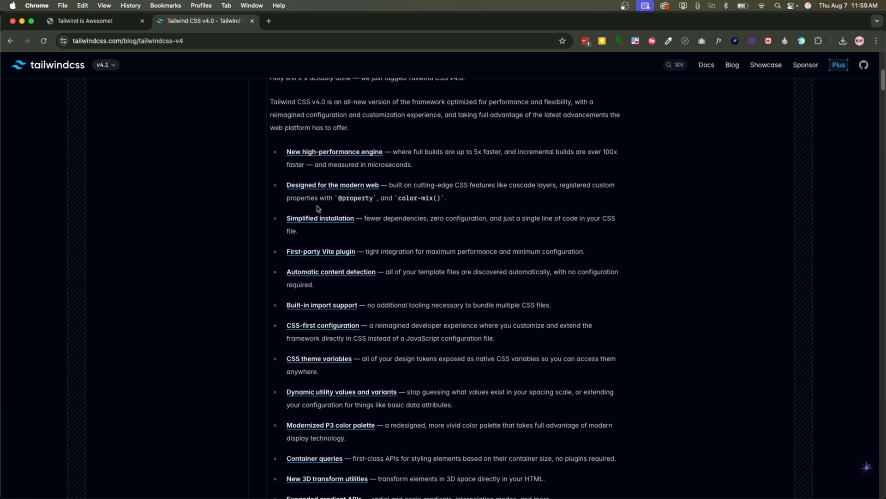
scroll(down, 3)
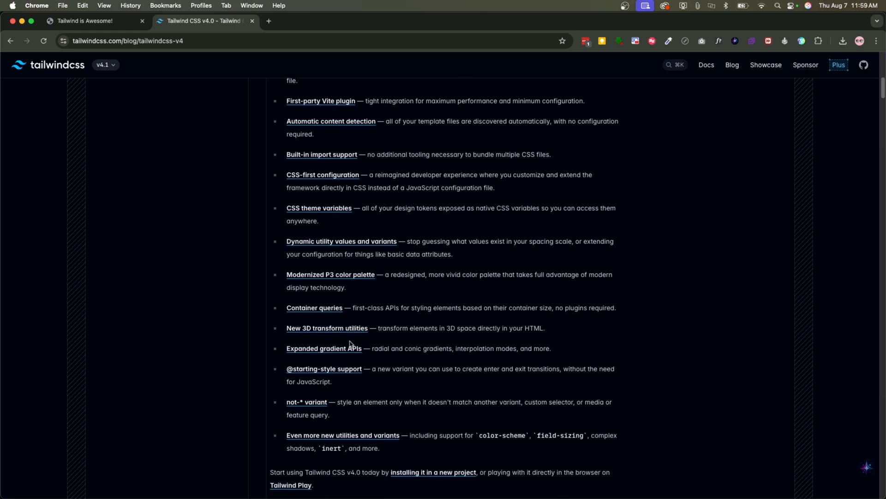
mouse_move(323, 210)
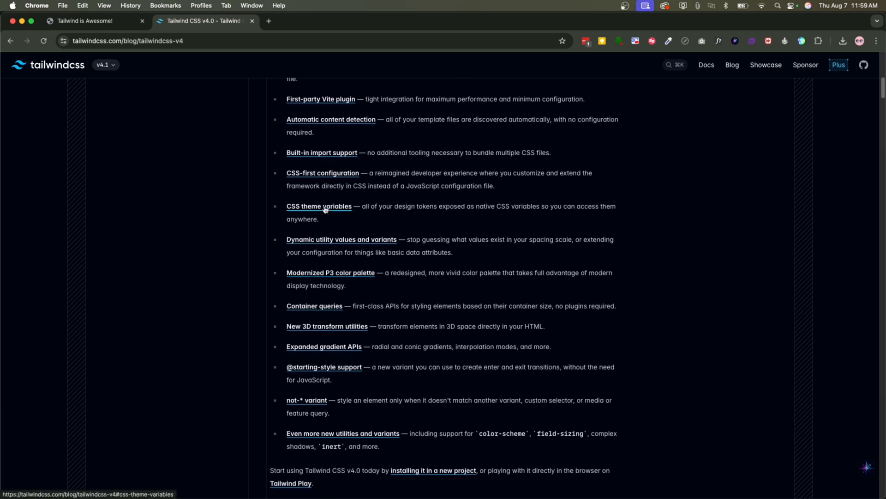
click(323, 172)
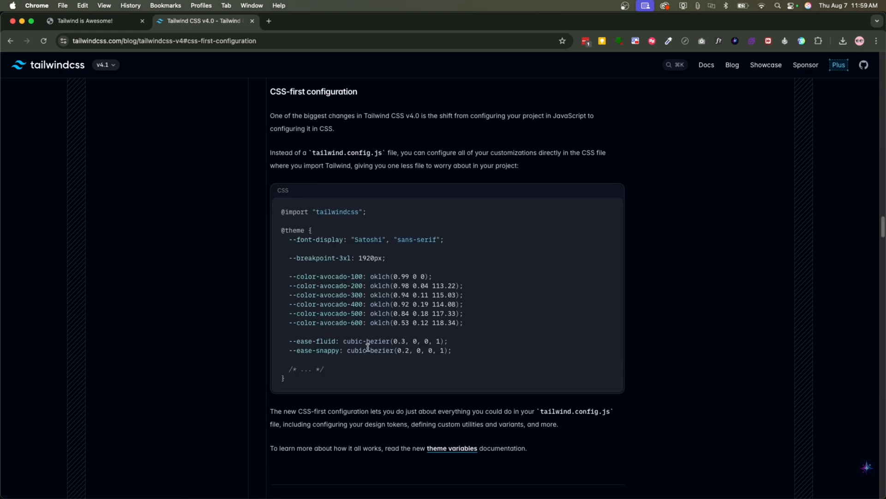
scroll(down, 3)
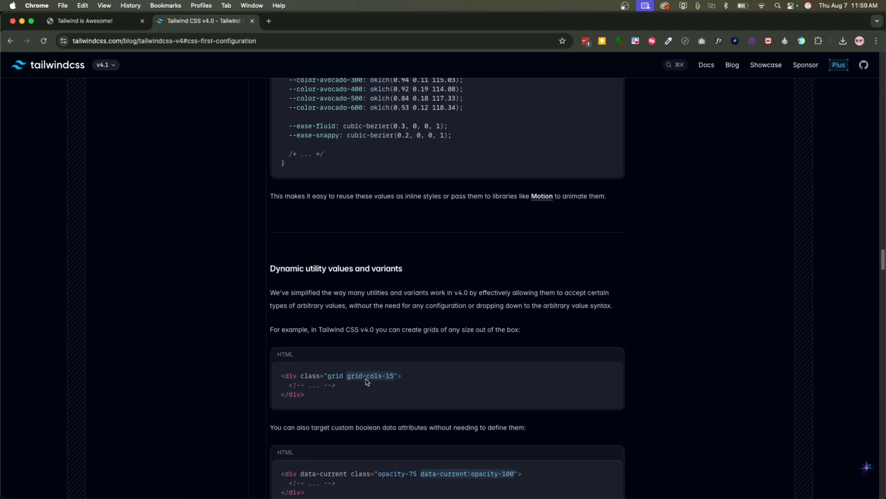
scroll(down, 3)
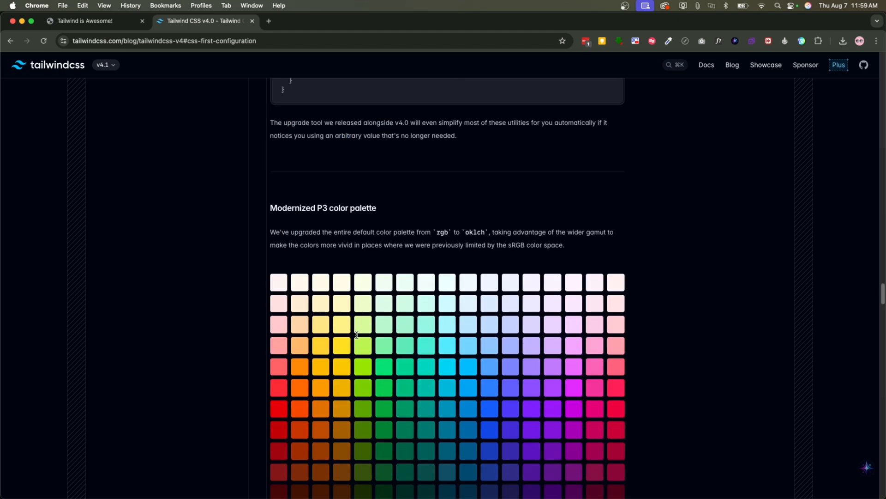
scroll(down, 3)
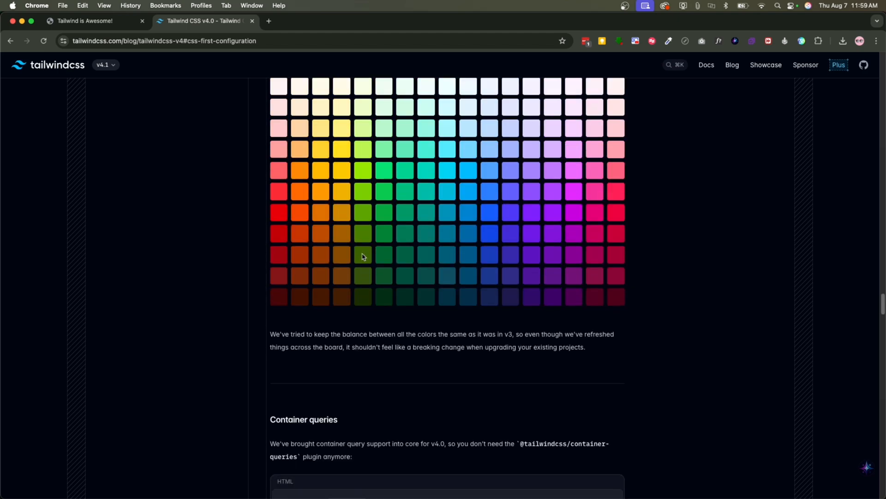
scroll(down, 3)
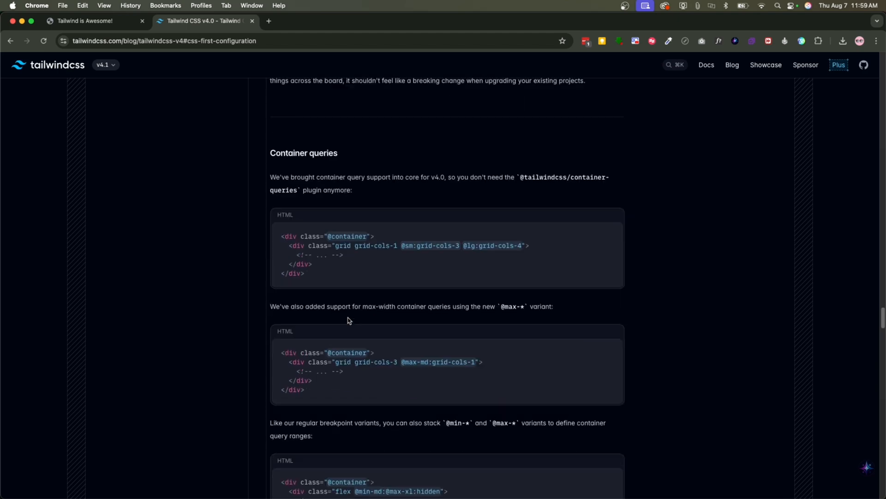
scroll(down, 3)
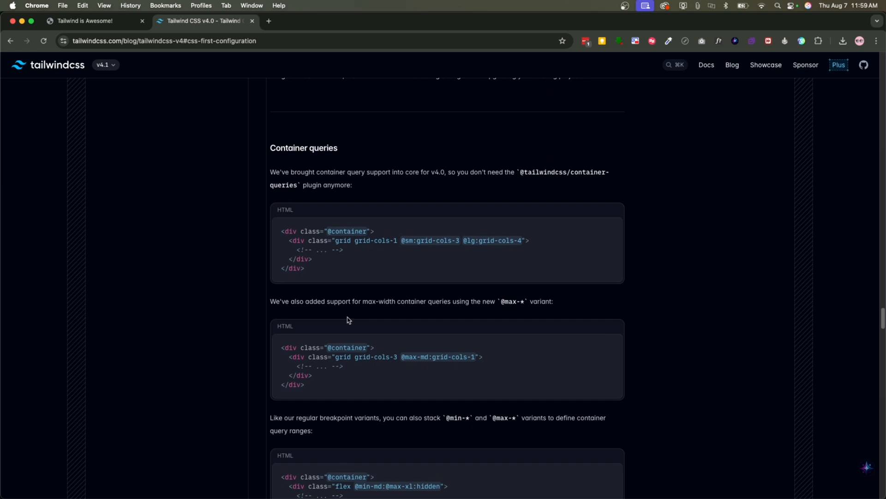
scroll(down, 3)
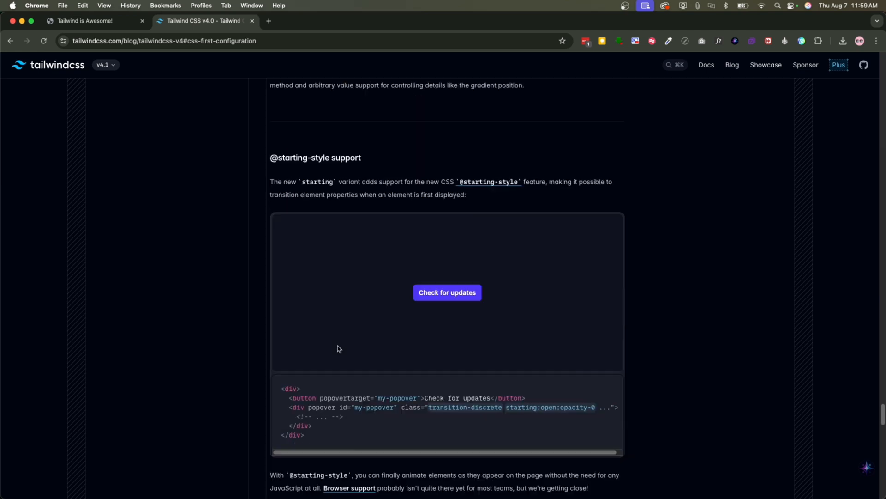
scroll(down, 3)
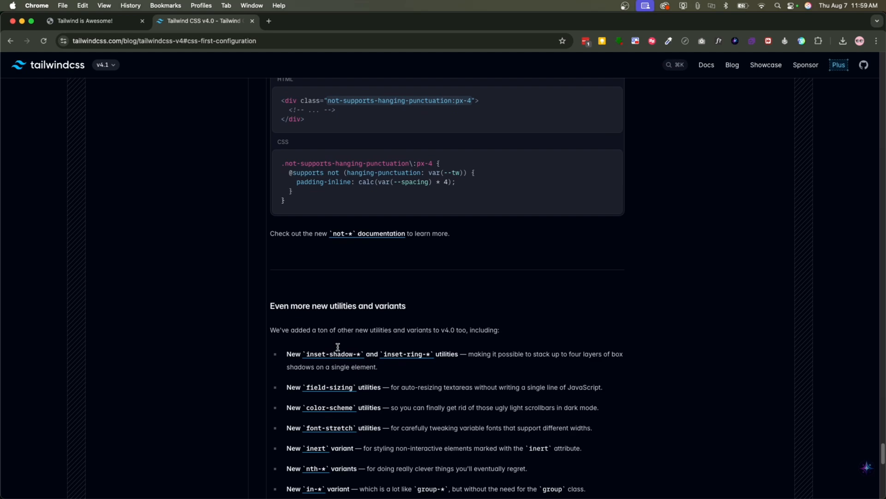
Step: Revisit the post's feature list, then go back to the Google results
click(19, 39)
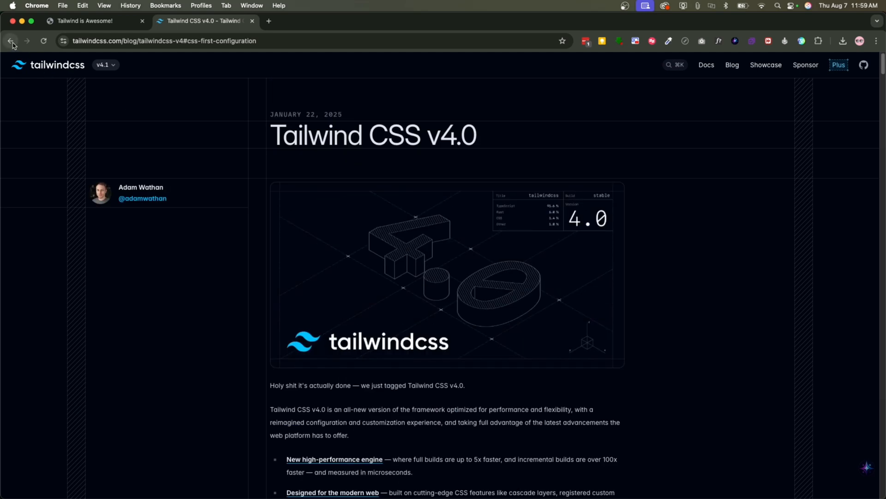
scroll(down, 3)
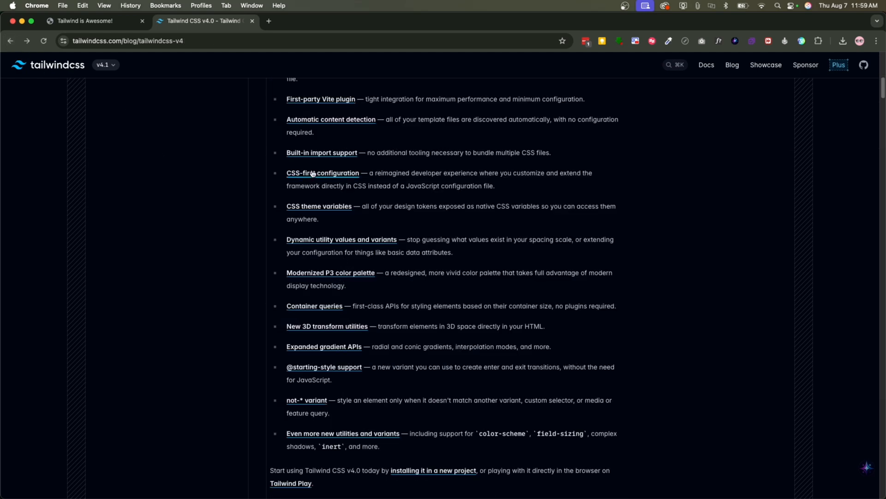
scroll(up, 3)
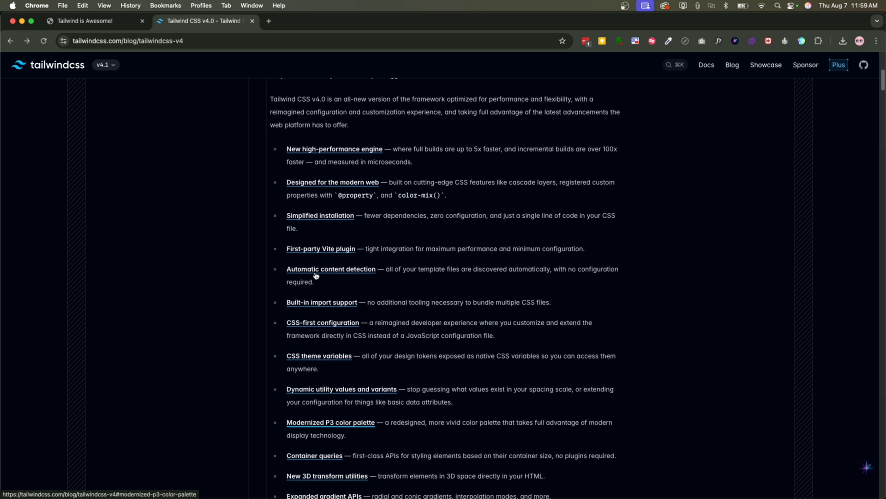
scroll(up, 3)
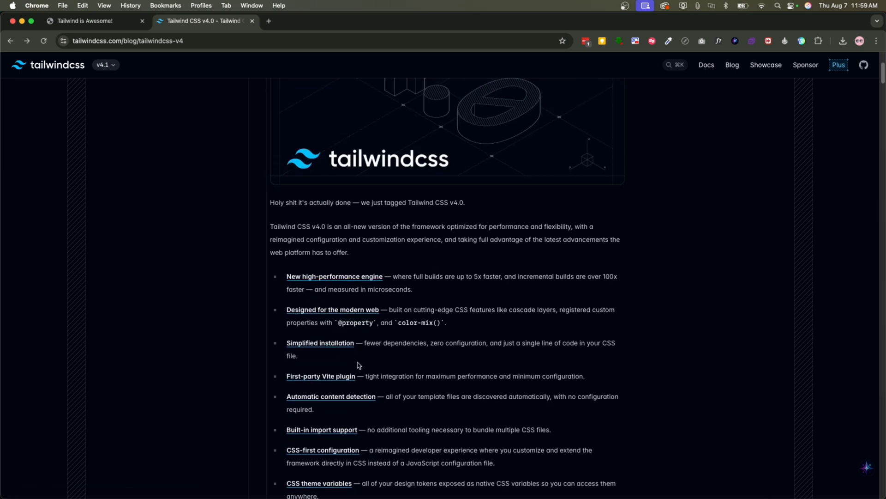
click(10, 40)
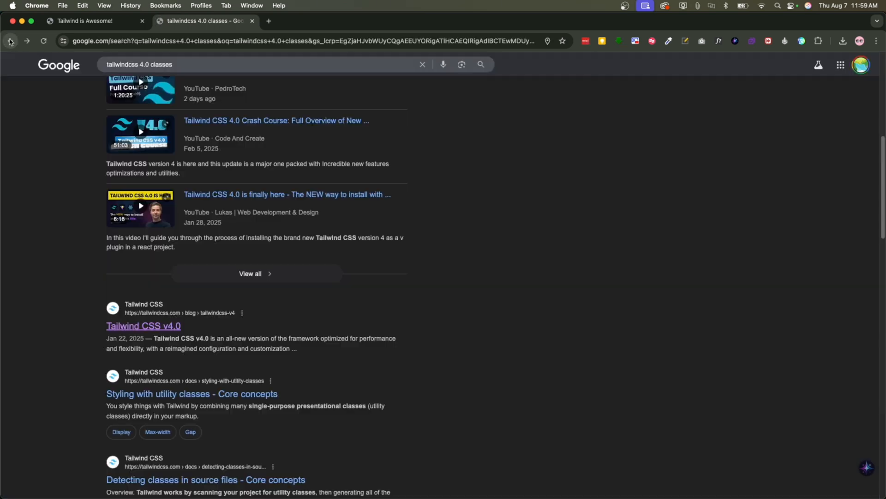
Step: Open the Styling with utility classes docs and scroll to hover and focus states
scroll(down, 3)
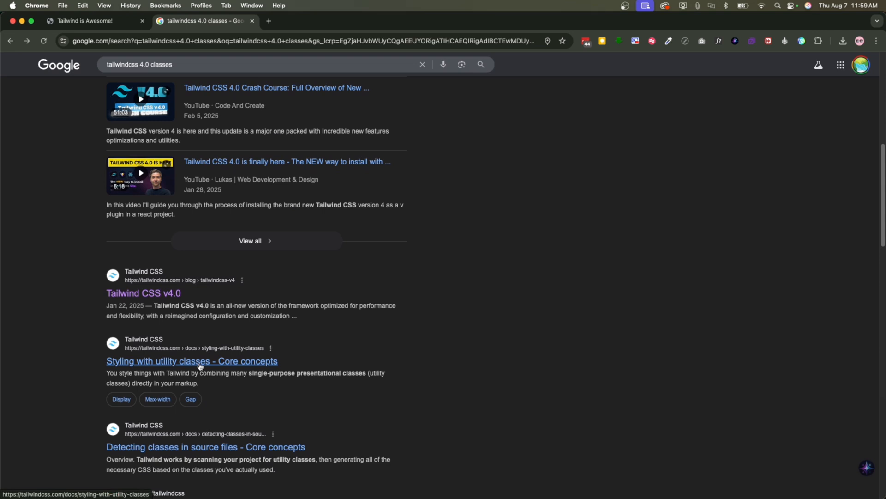
click(192, 360)
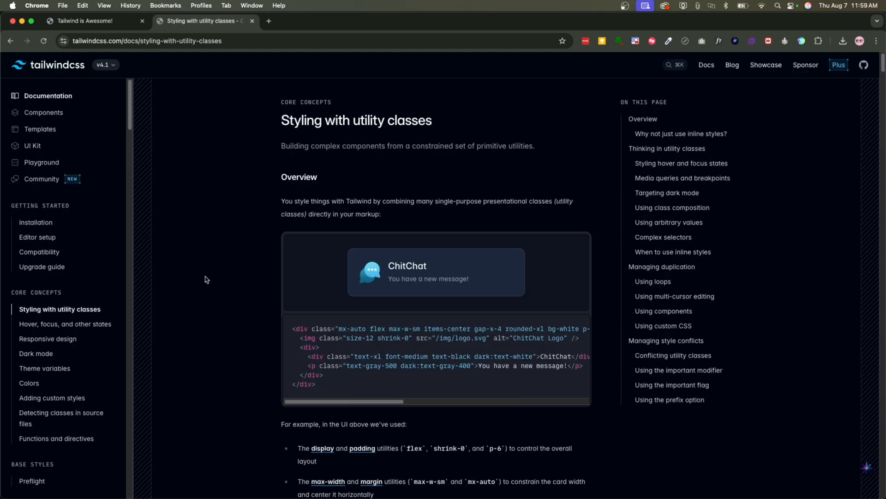
scroll(down, 3)
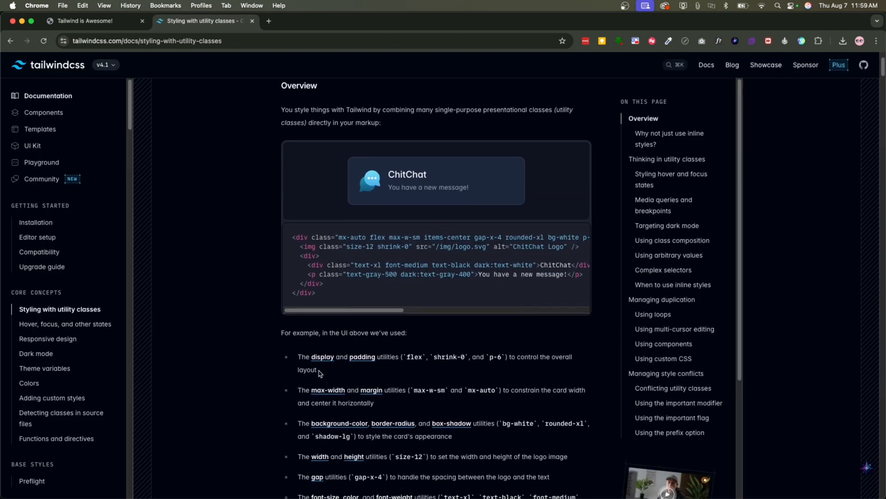
scroll(down, 3)
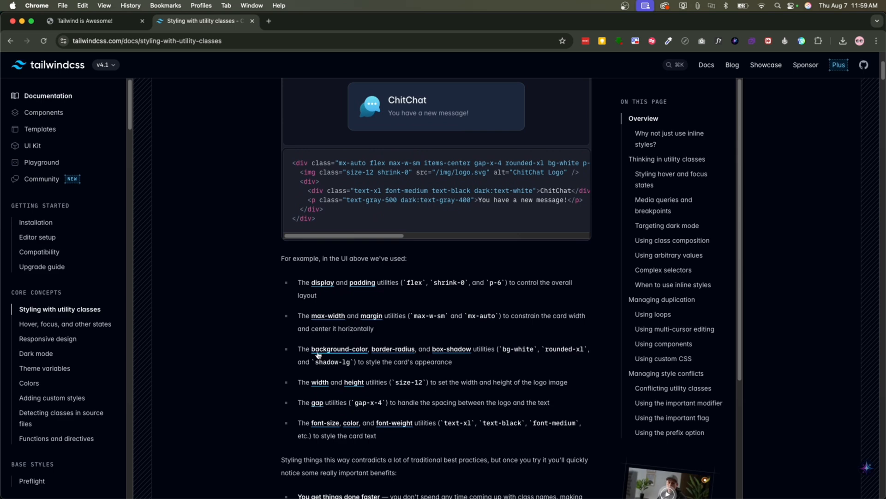
mouse_move(336, 378)
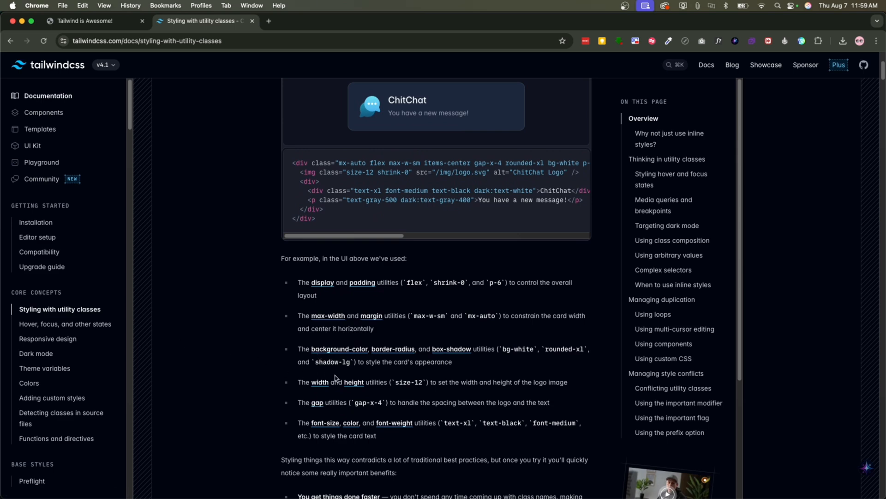
scroll(down, 3)
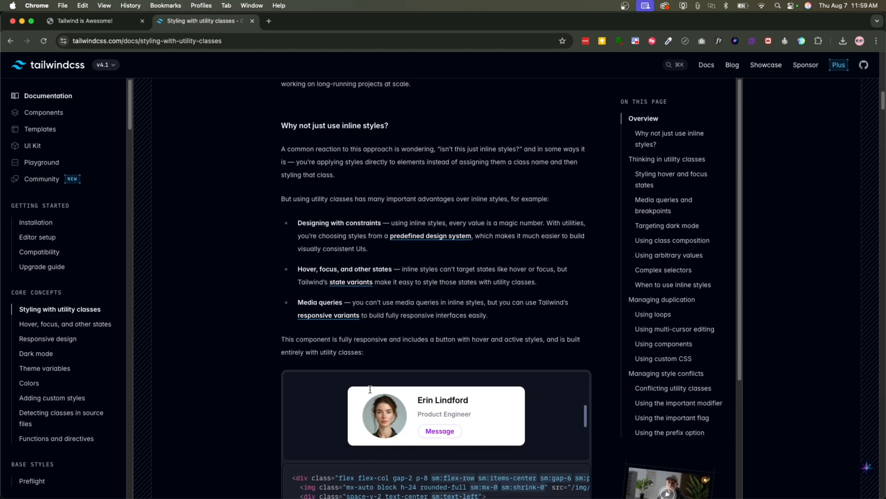
scroll(down, 3)
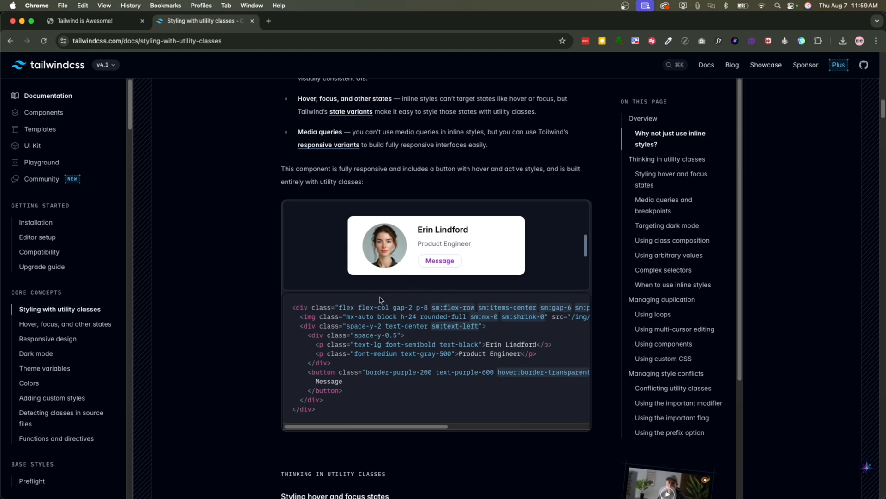
drag(340, 307, 401, 307)
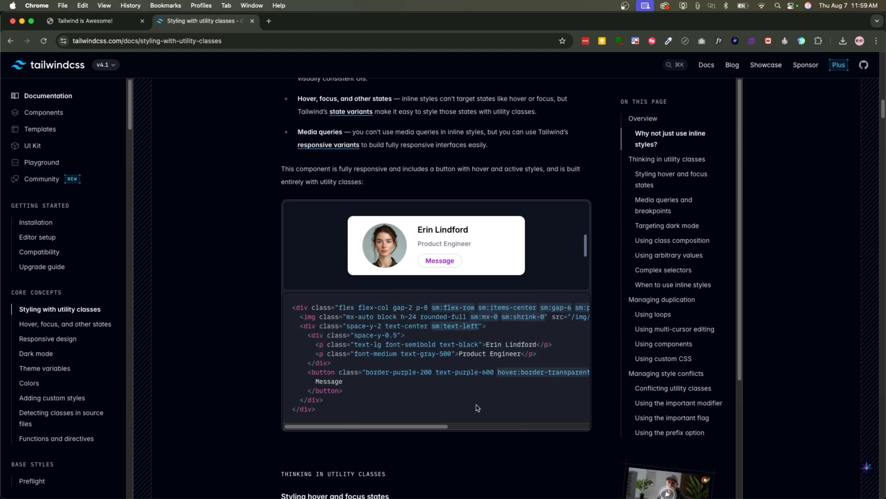
scroll(down, 3)
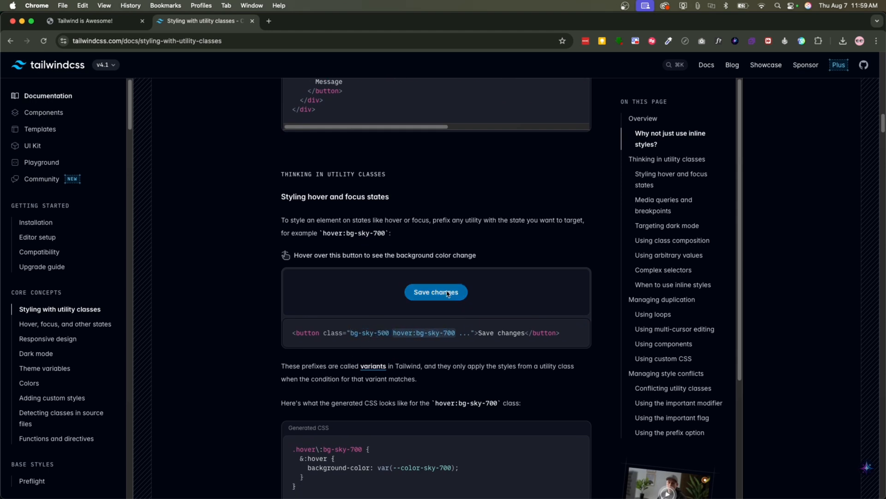
Step: Inspect the Save changes button's markup in Chrome DevTools
key(F12)
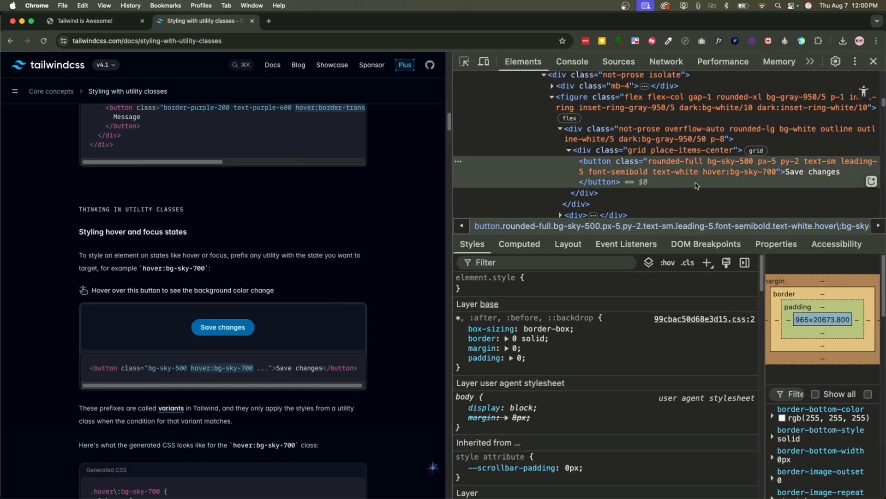
mouse_move(687, 161)
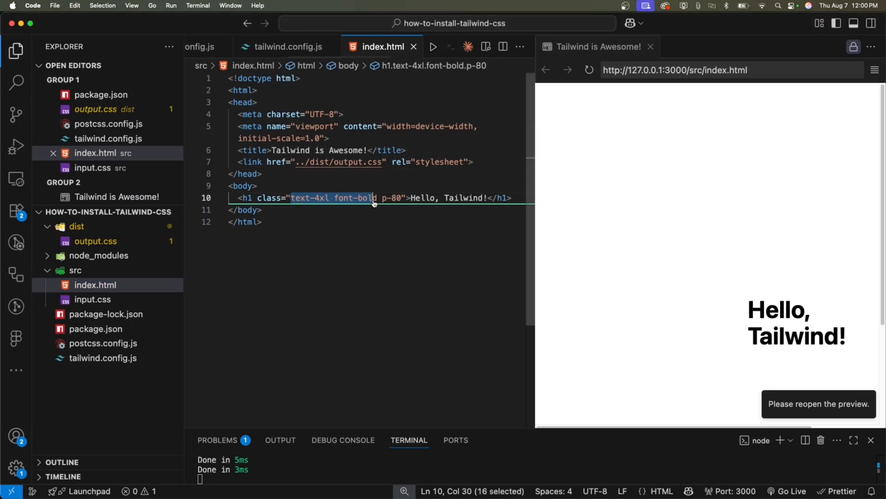
Step: Give the h1 the classes rounded-full bg-sky-500 px-5 py-2 text-sm leading-5 font-semibold text-white hover:bg-sky-700
text(rounded-full bg-sky-500 px-5 py-2 text-sm leading-5 font-semibold text-white hover:bg-sky-700)
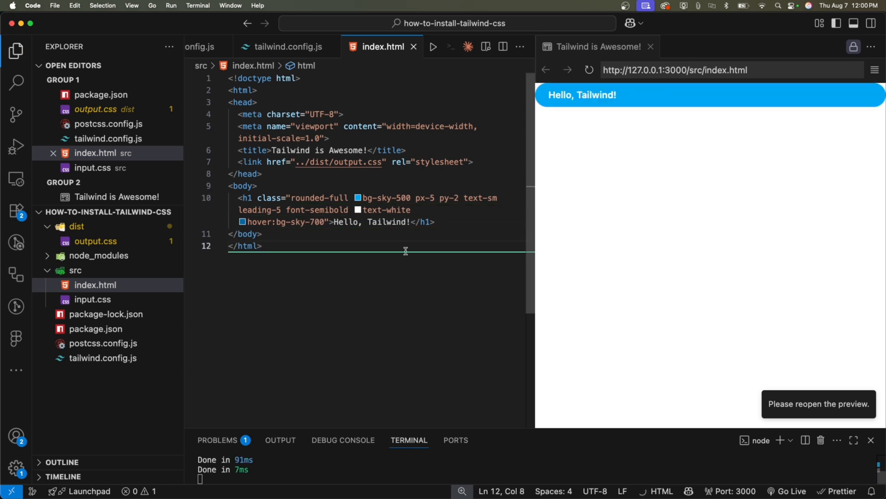
mouse_move(612, 122)
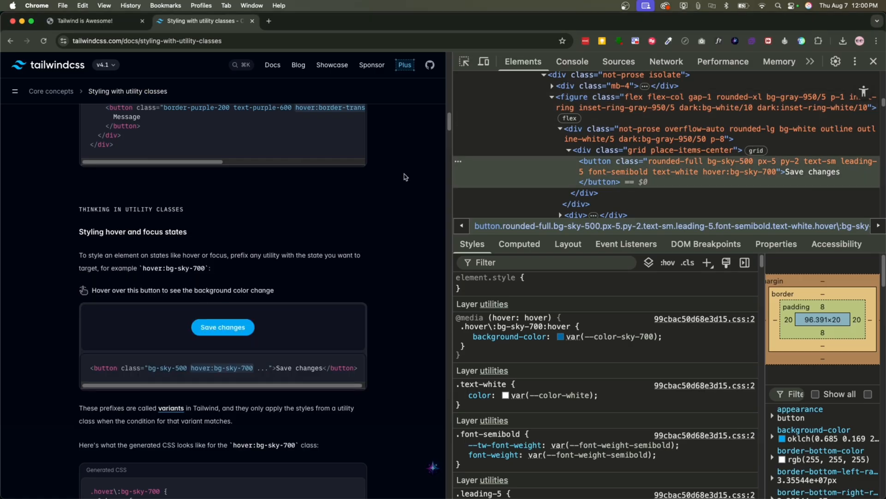
Step: Close DevTools and read the docs' breakpoint and dark mode sections
click(873, 60)
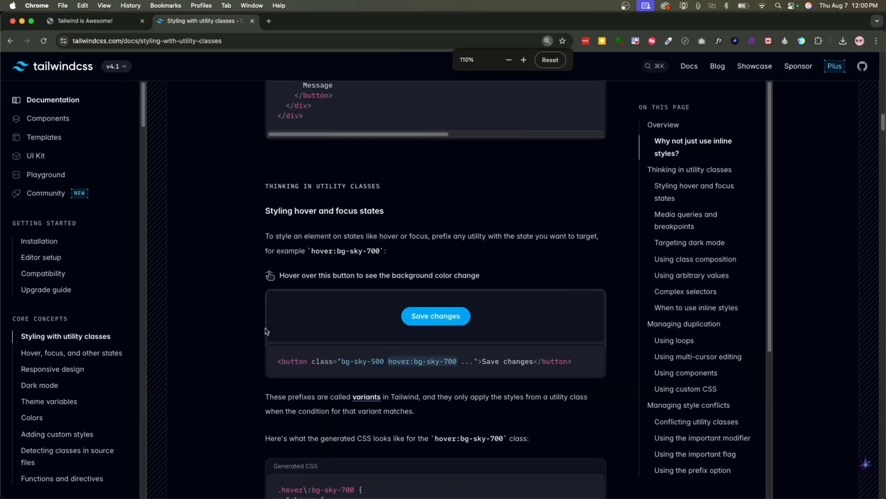
scroll(down, 3)
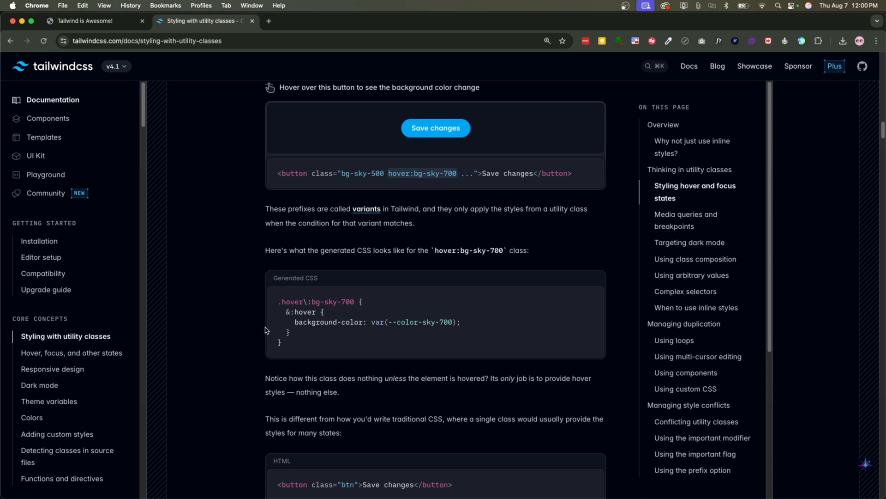
mouse_move(341, 415)
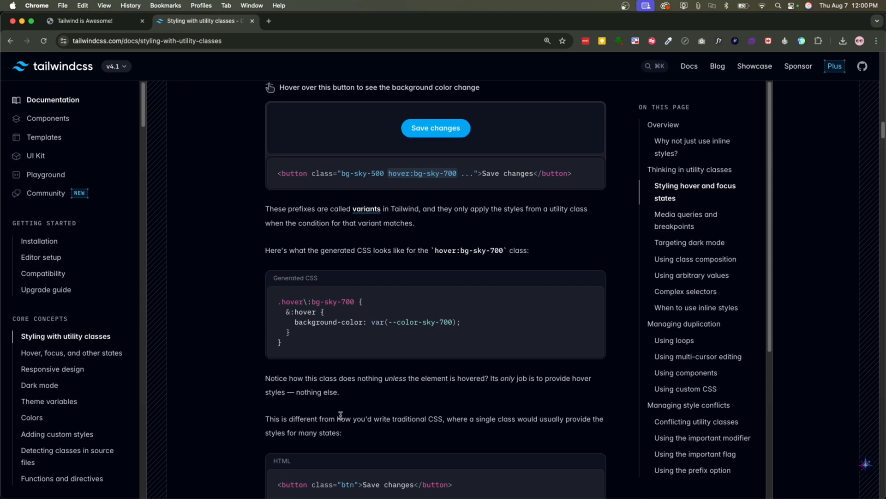
scroll(down, 3)
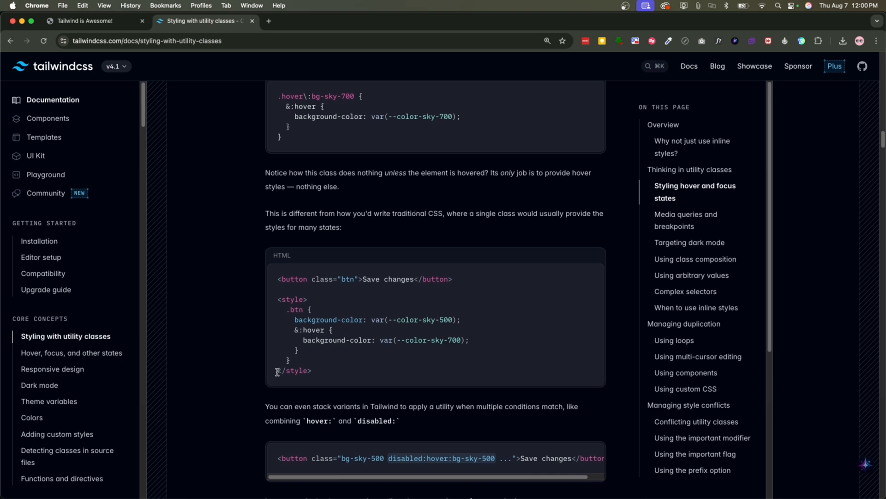
scroll(down, 3)
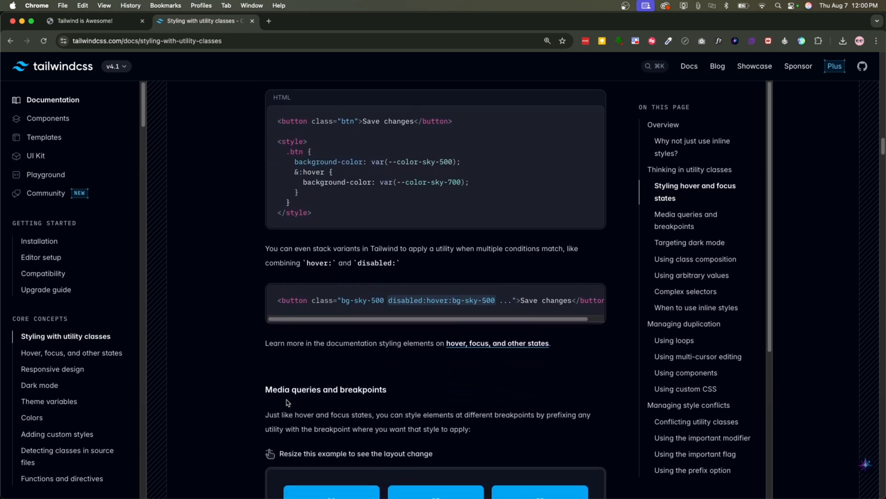
scroll(down, 3)
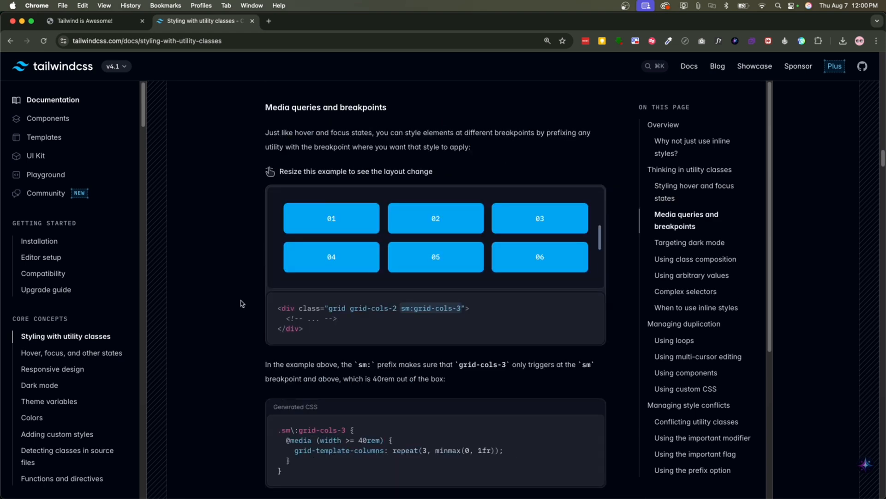
scroll(down, 3)
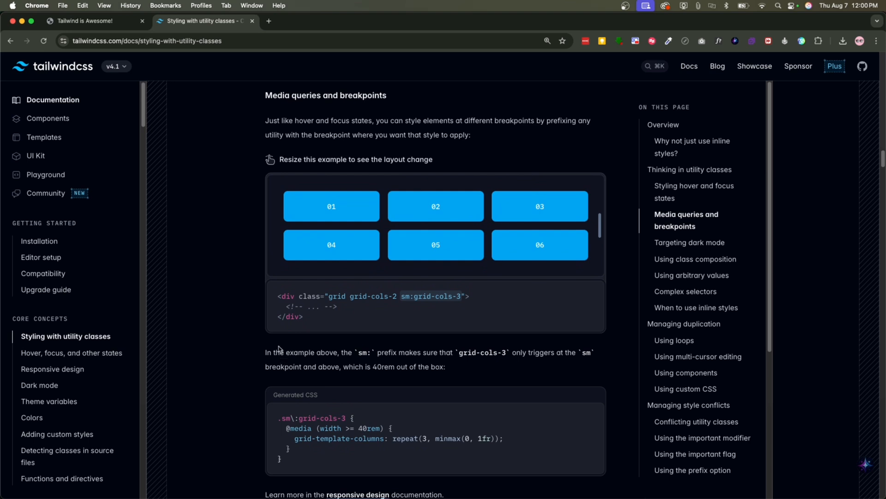
mouse_move(345, 378)
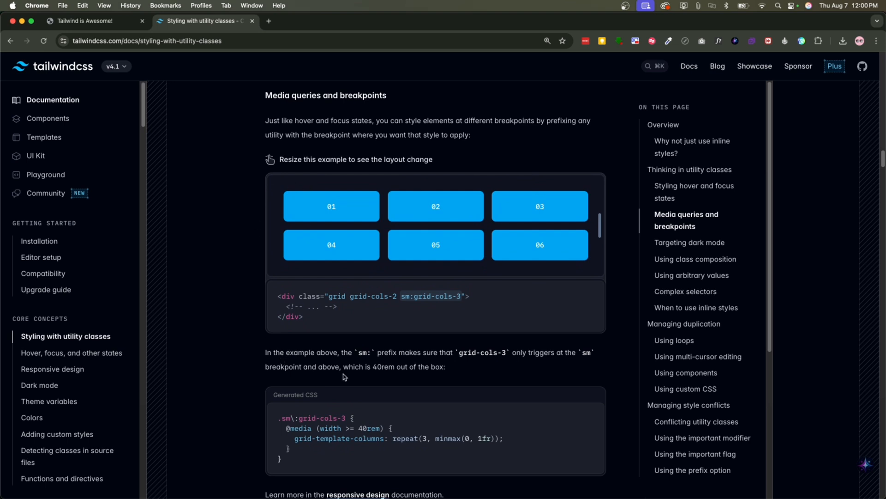
mouse_move(270, 364)
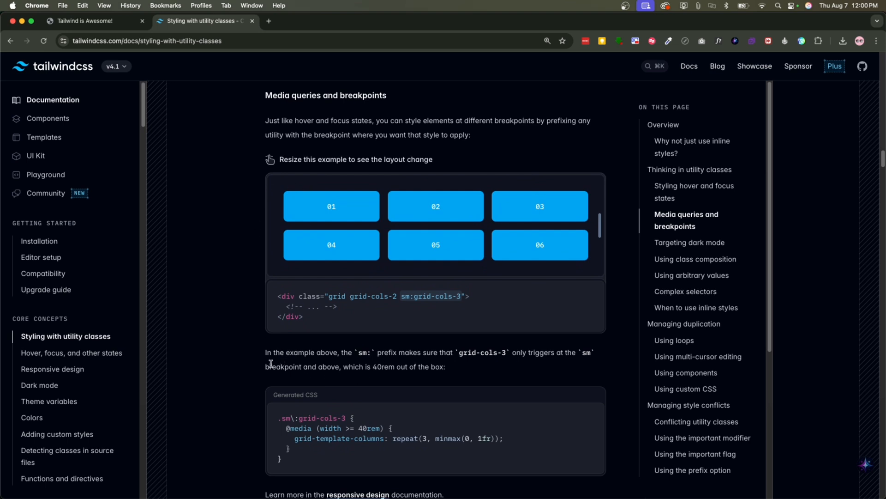
Step: Read the class composition section, then view package.json in VS Code
click(689, 242)
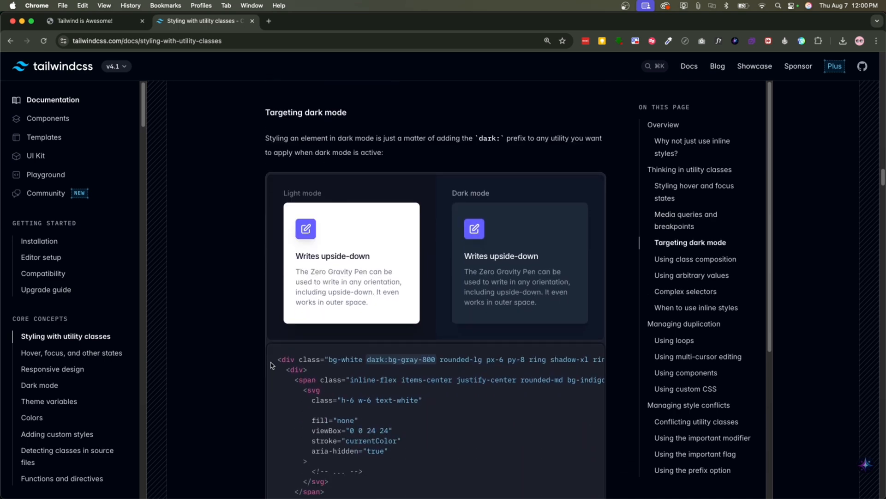
scroll(down, 3)
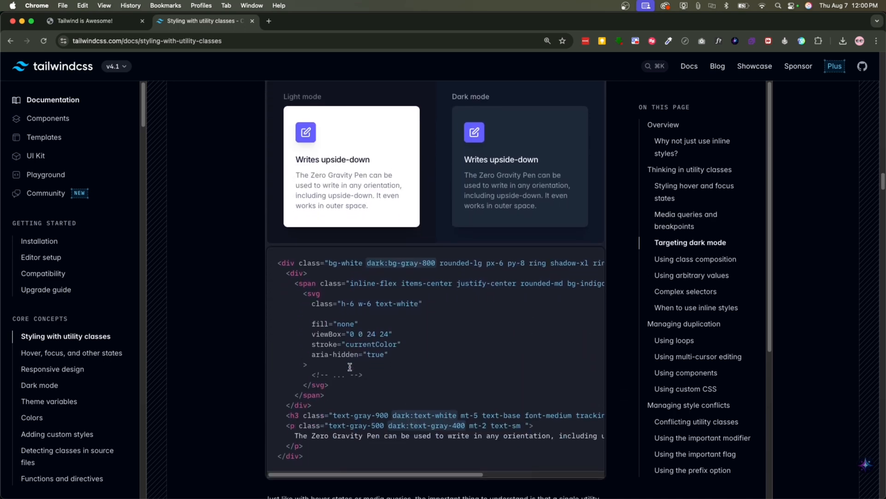
scroll(down, 3)
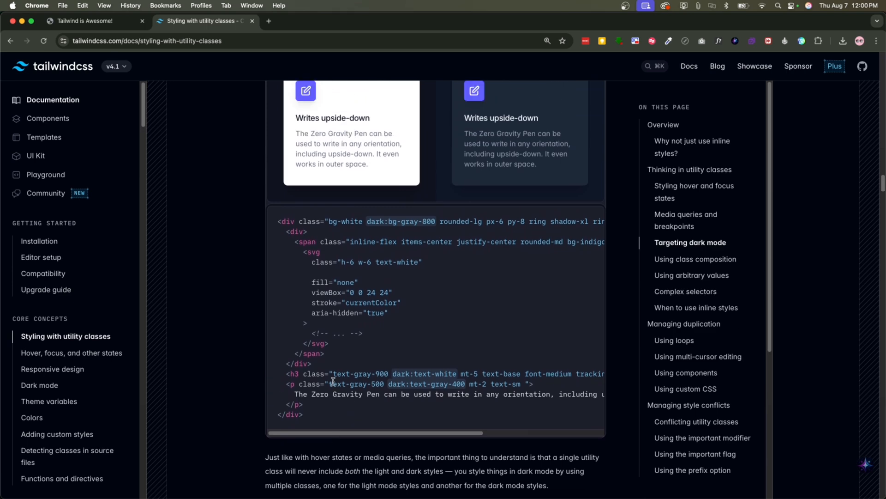
scroll(down, 3)
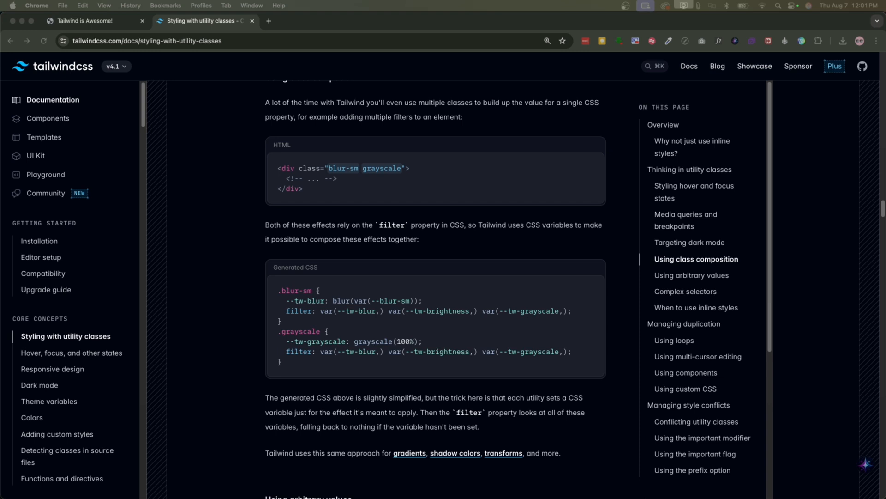
mouse_move(153, 93)
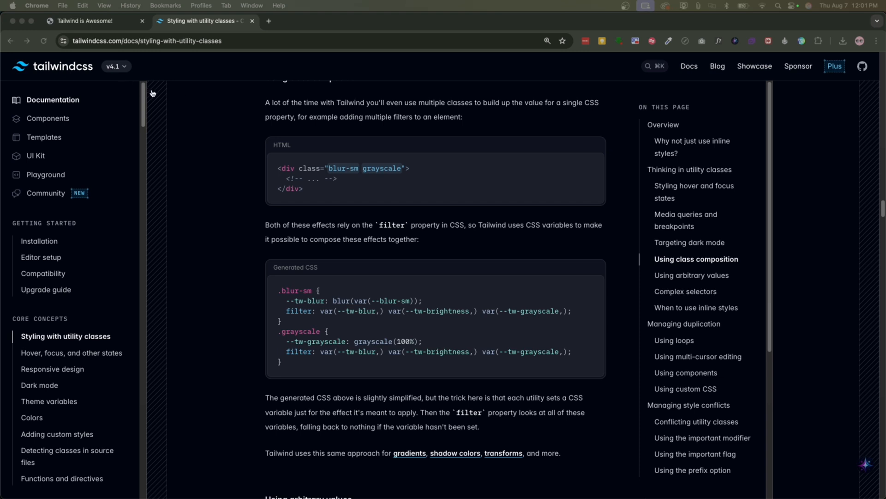
key(cmd+tab)
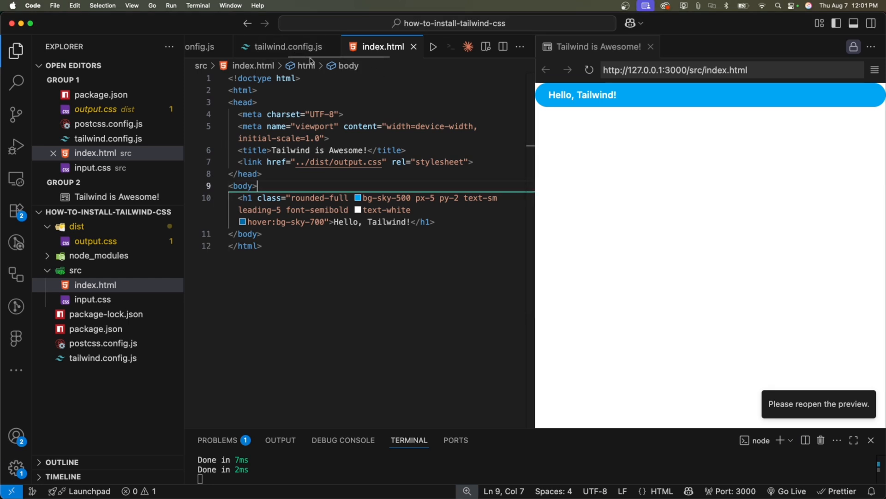
click(100, 95)
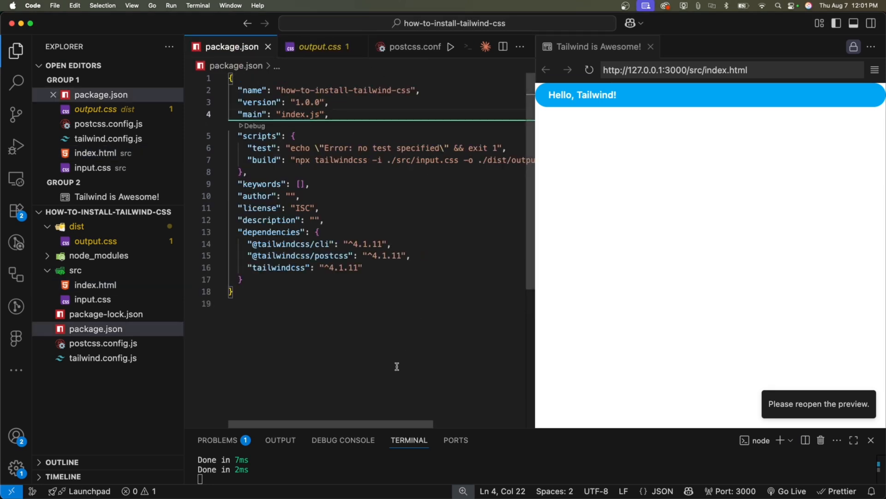